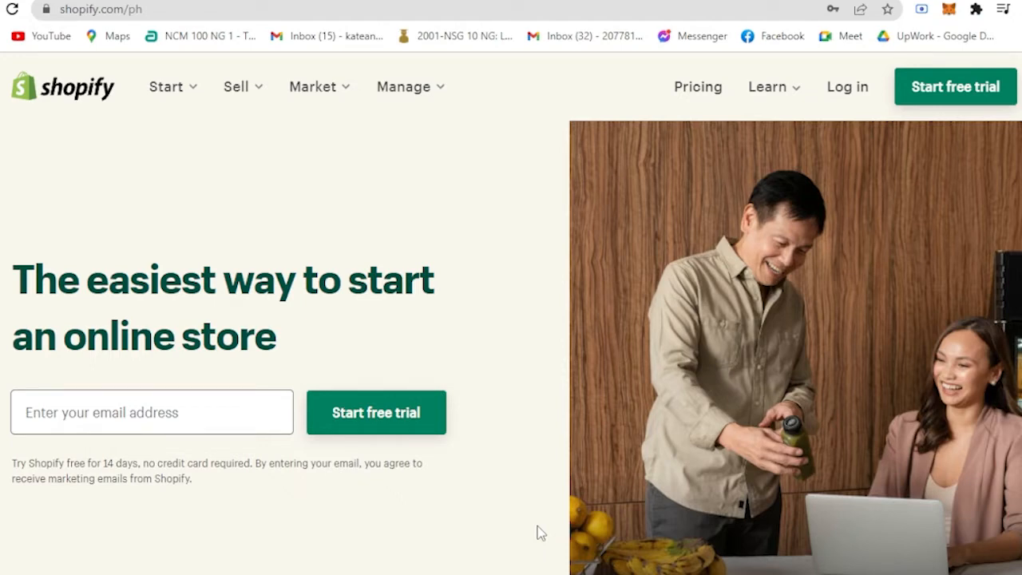
mouse_move(625, 252)
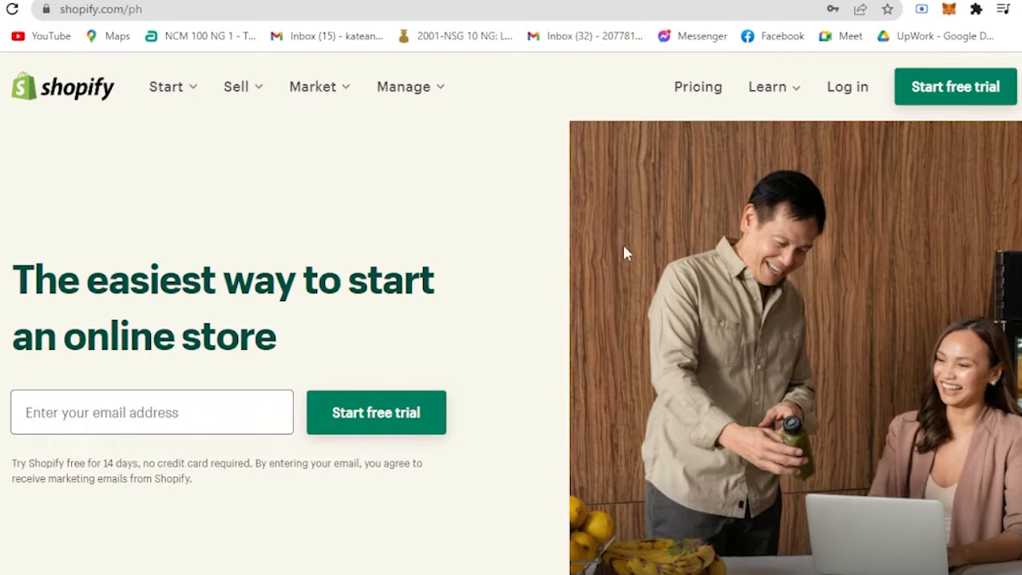
mouse_move(177, 57)
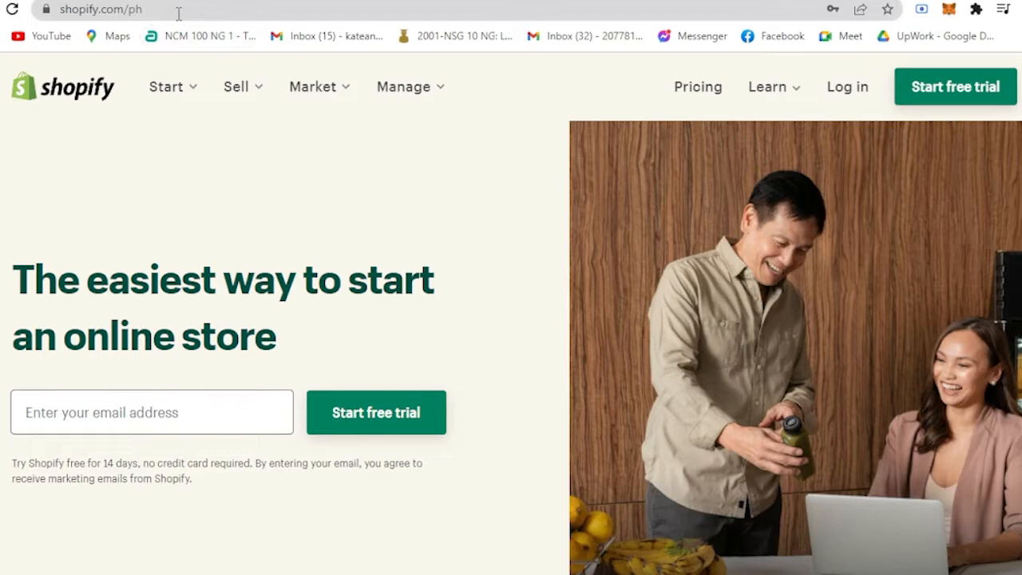
mouse_move(307, 100)
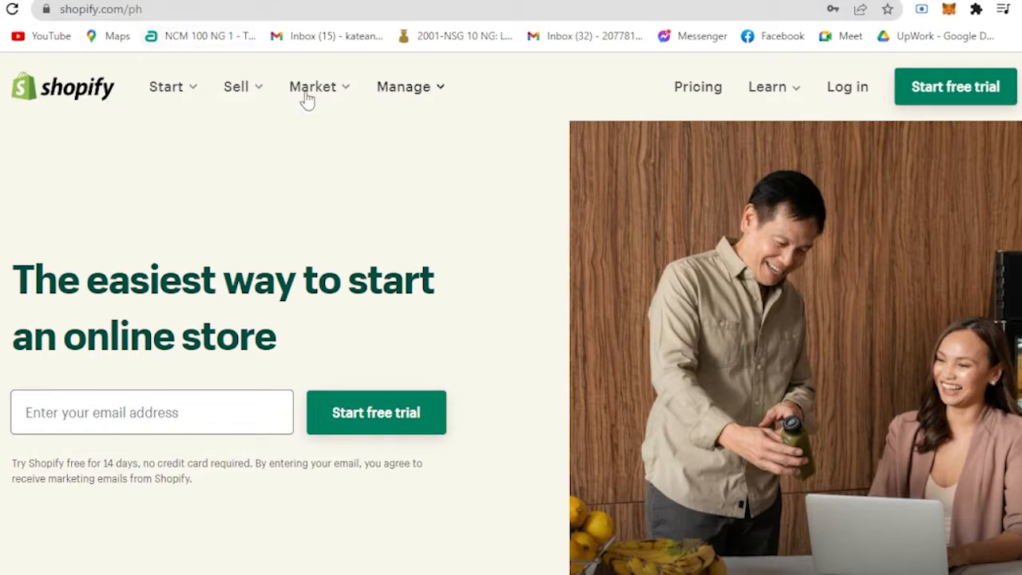
mouse_move(242, 289)
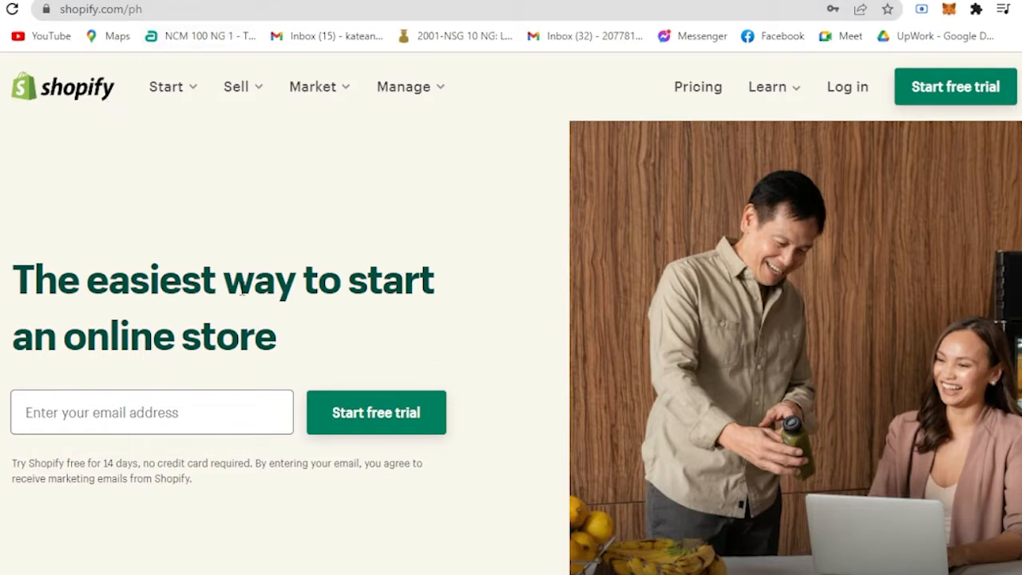
mouse_move(375, 412)
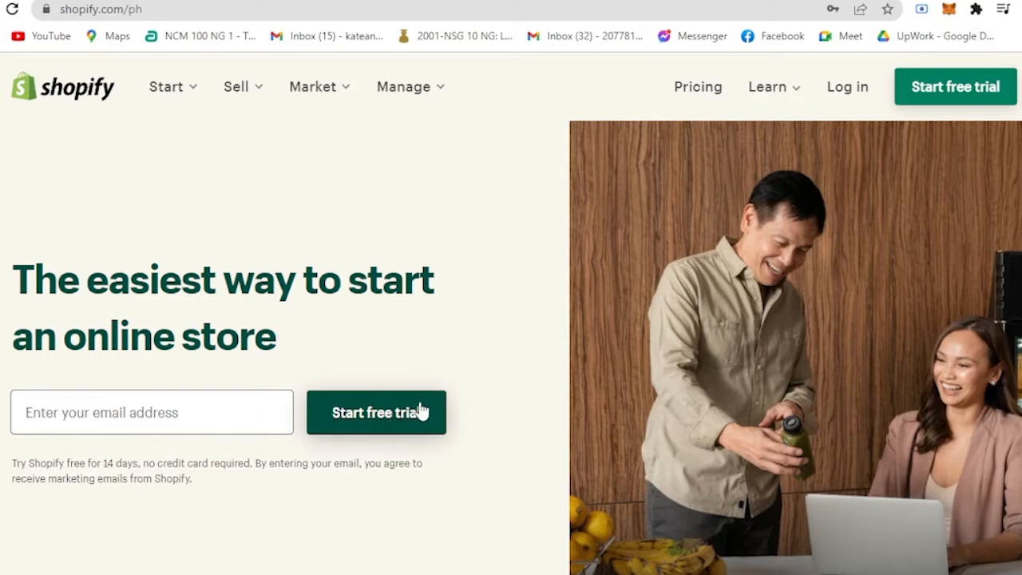
mouse_move(436, 390)
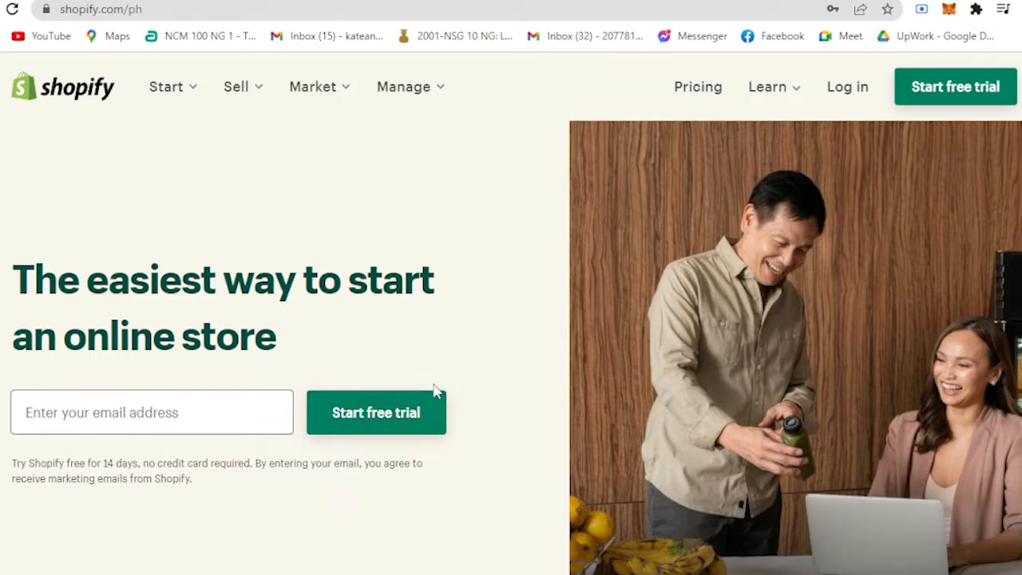
mouse_move(417, 356)
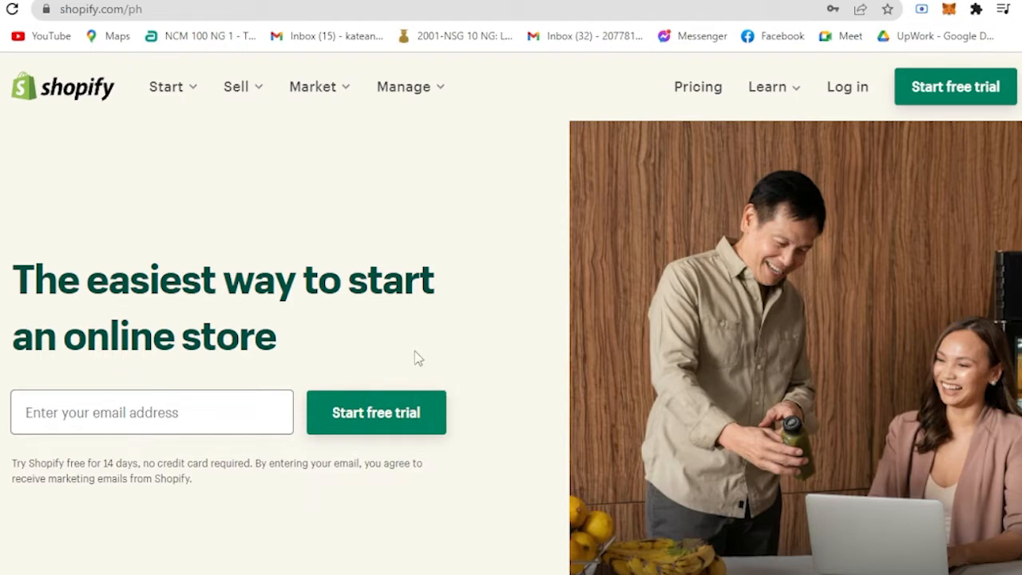
Review the pricing page's Basic $29, Shopify $79, Advanced $299 plans and Shopify Plus
left_click(697, 86)
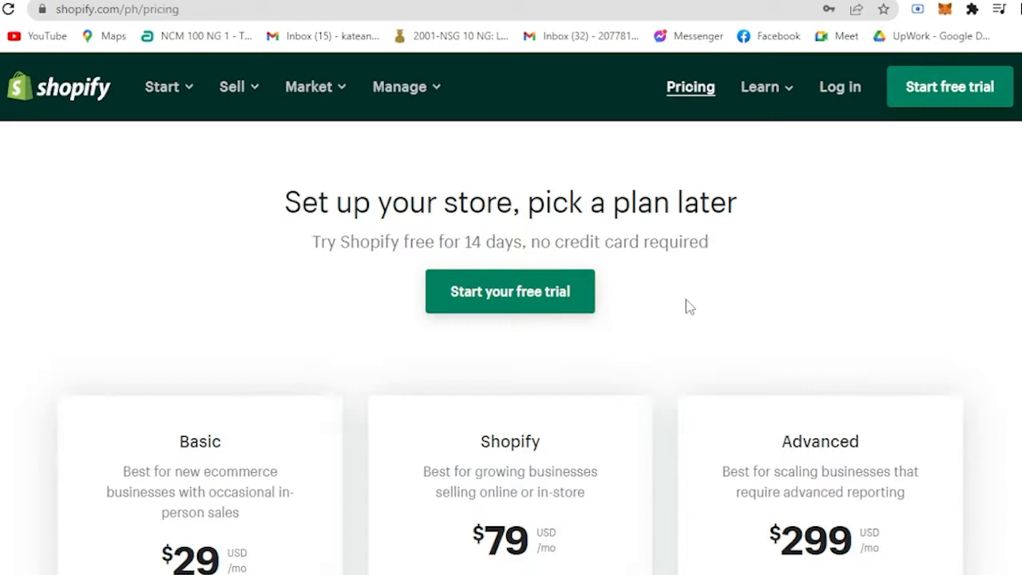
scroll("down", 3)
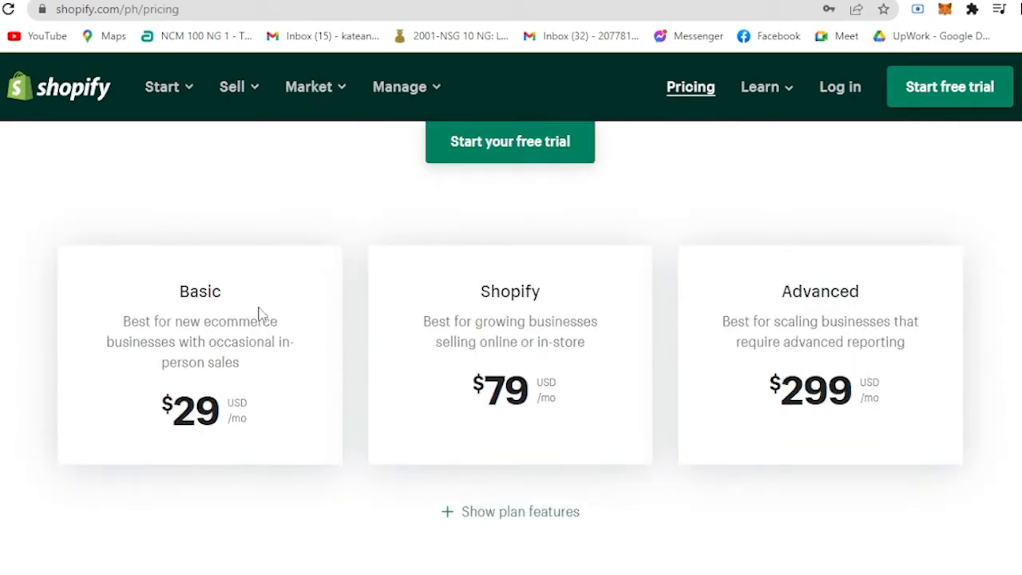
mouse_move(263, 341)
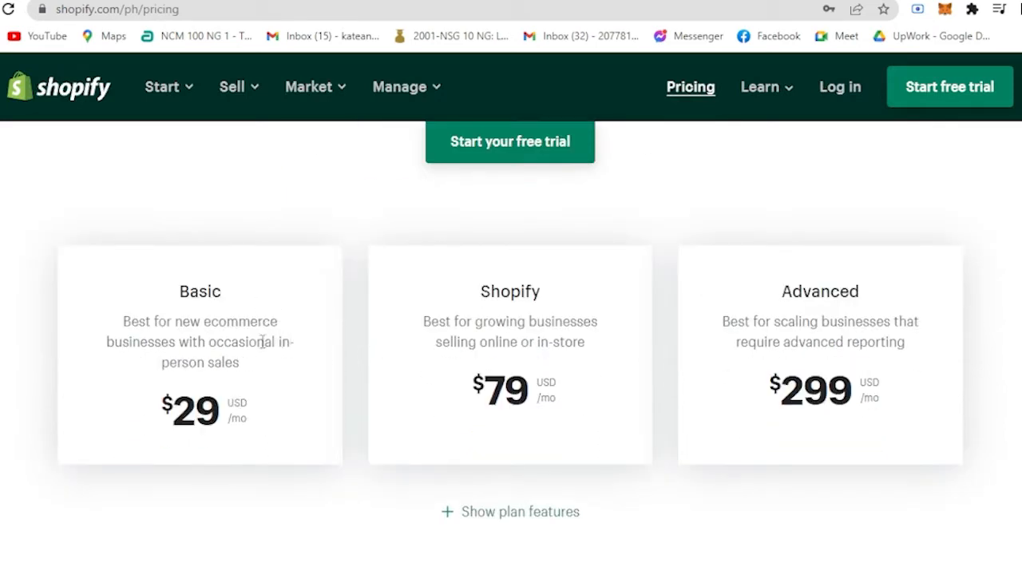
mouse_move(232, 393)
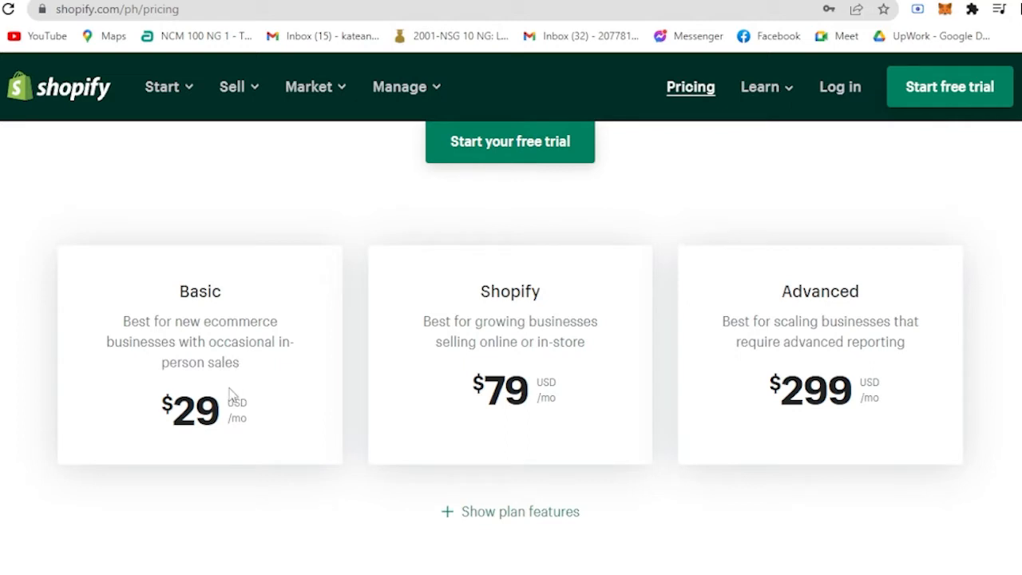
mouse_move(290, 384)
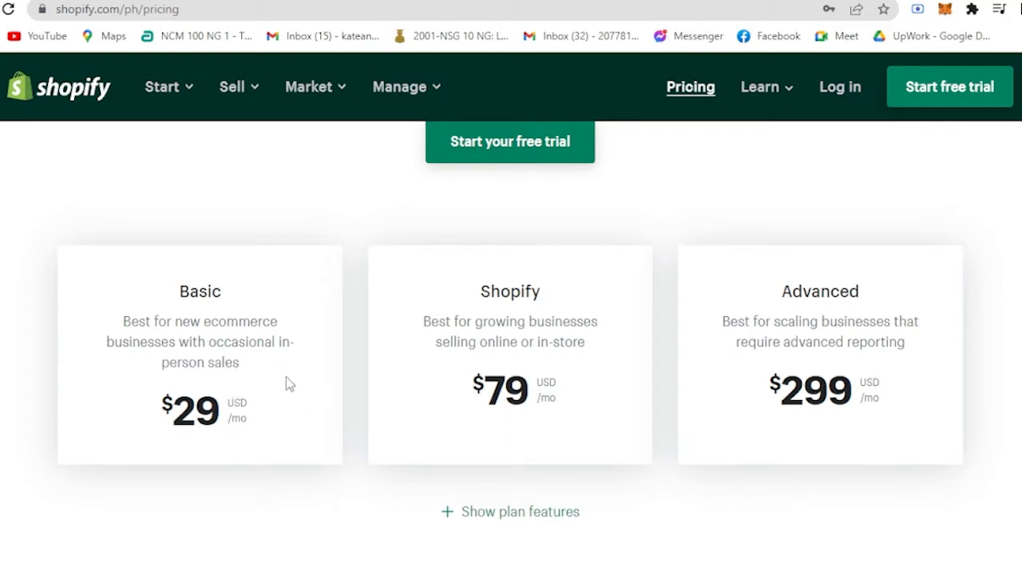
scroll("down", 3)
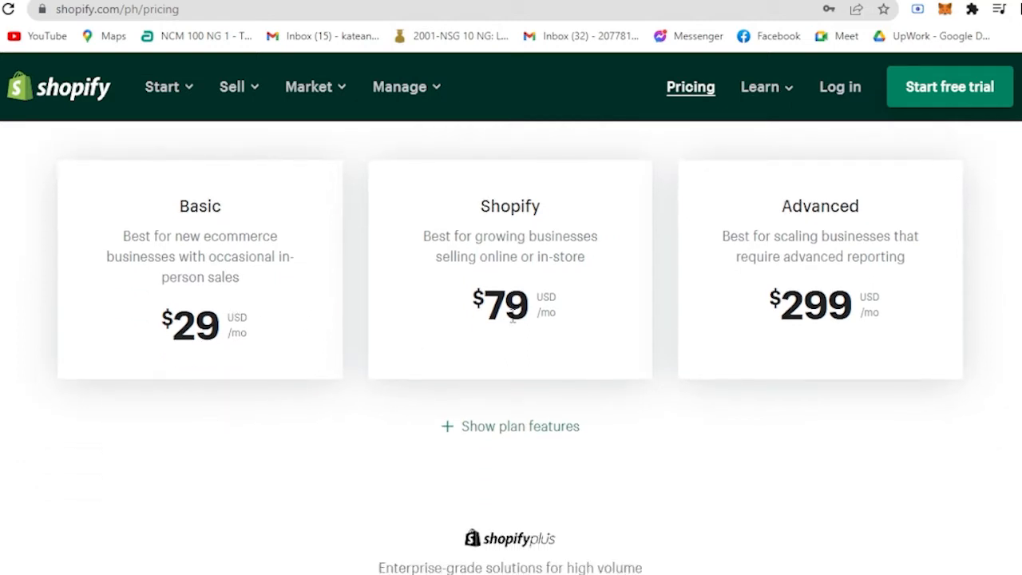
mouse_move(459, 273)
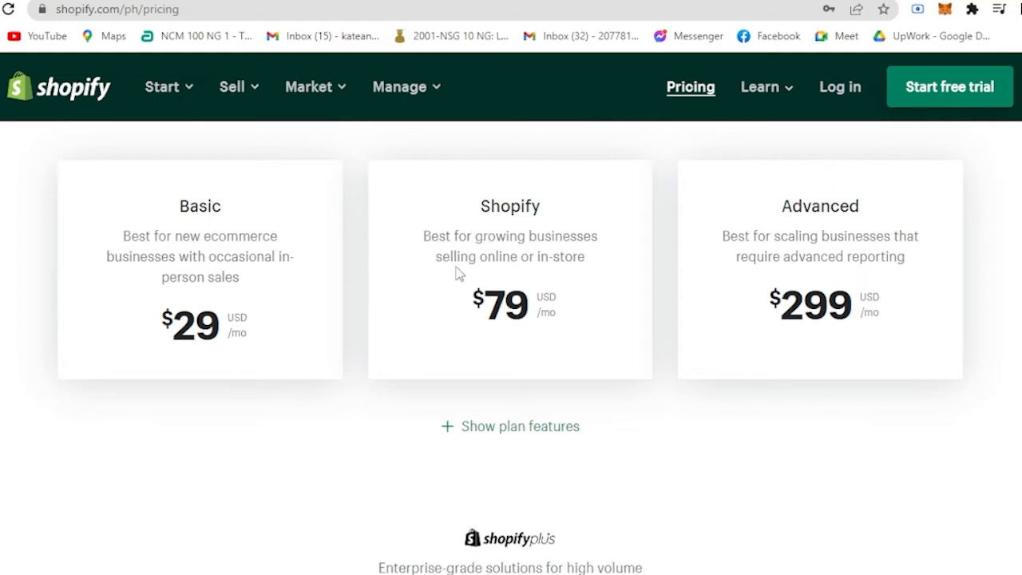
mouse_move(598, 312)
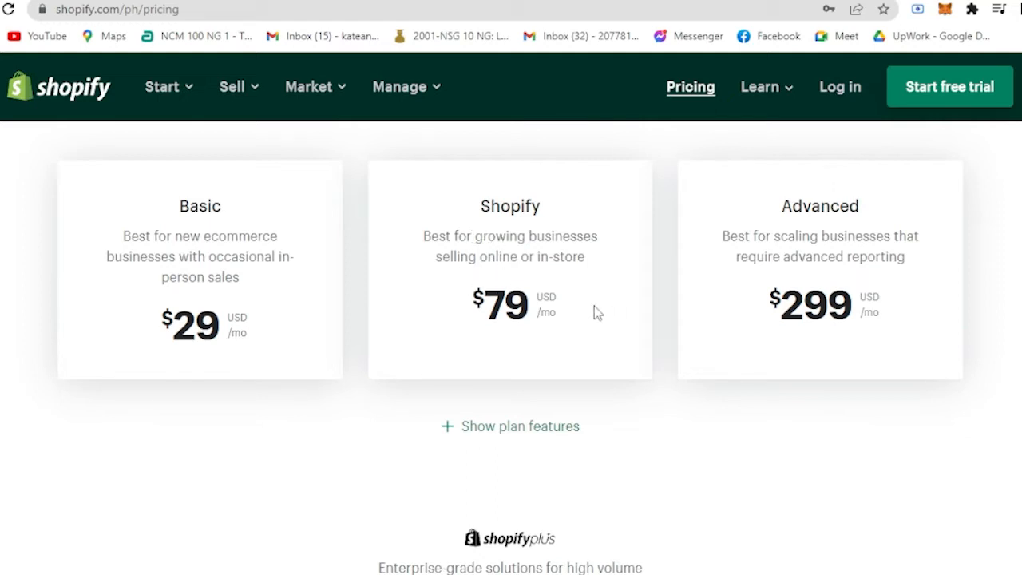
mouse_move(556, 331)
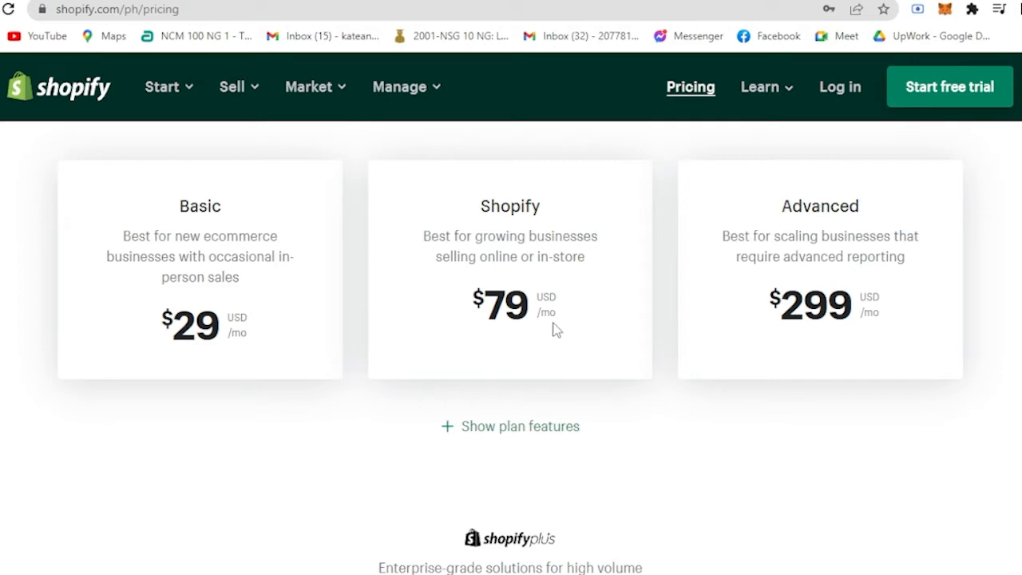
mouse_move(859, 278)
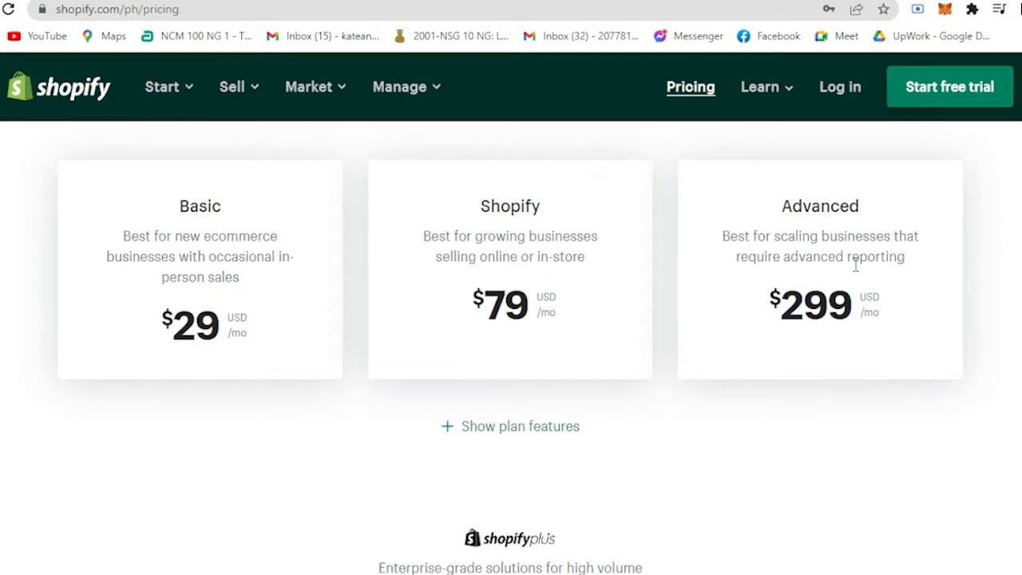
mouse_move(821, 279)
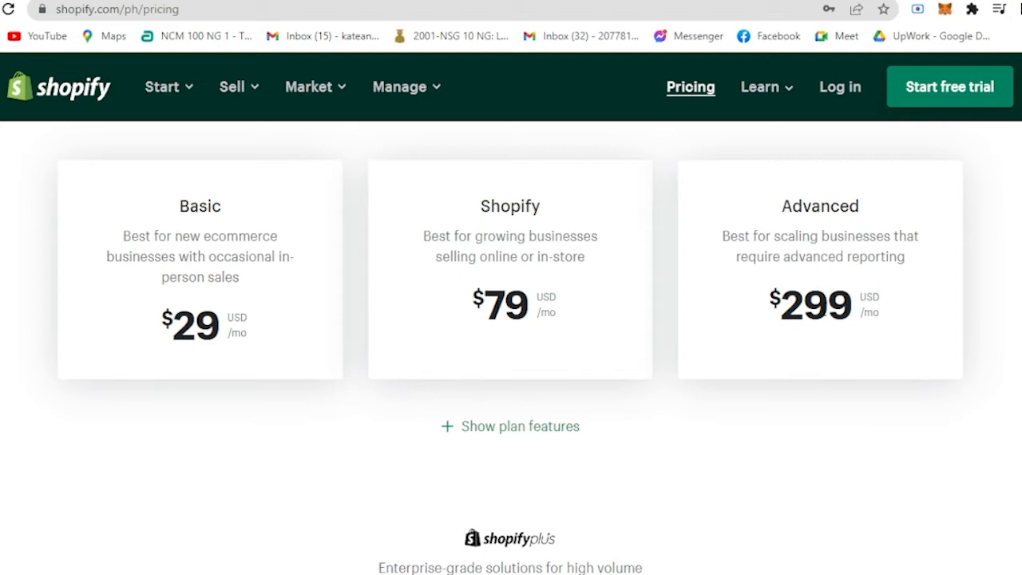
scroll("down", 3)
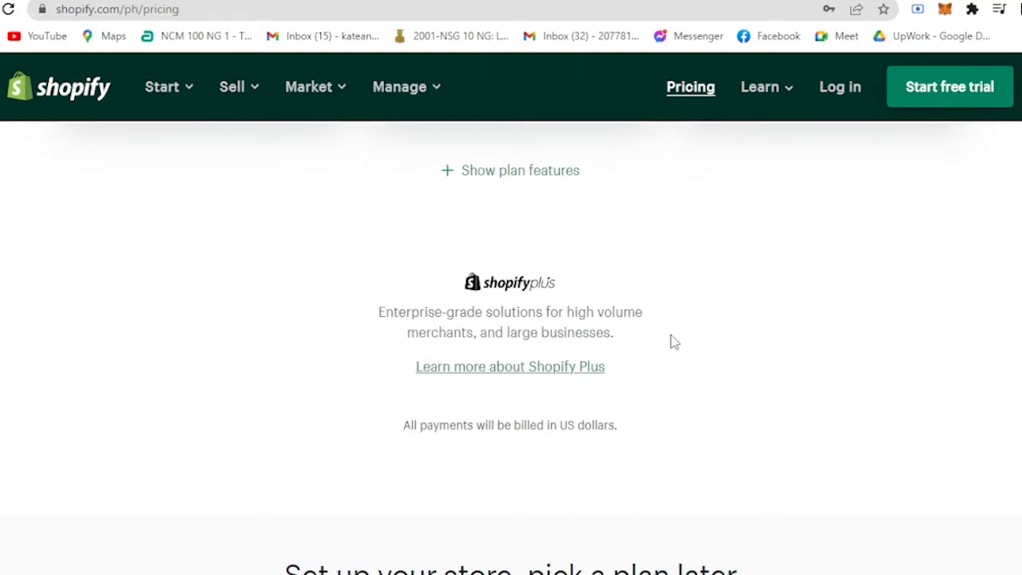
scroll("up", 3)
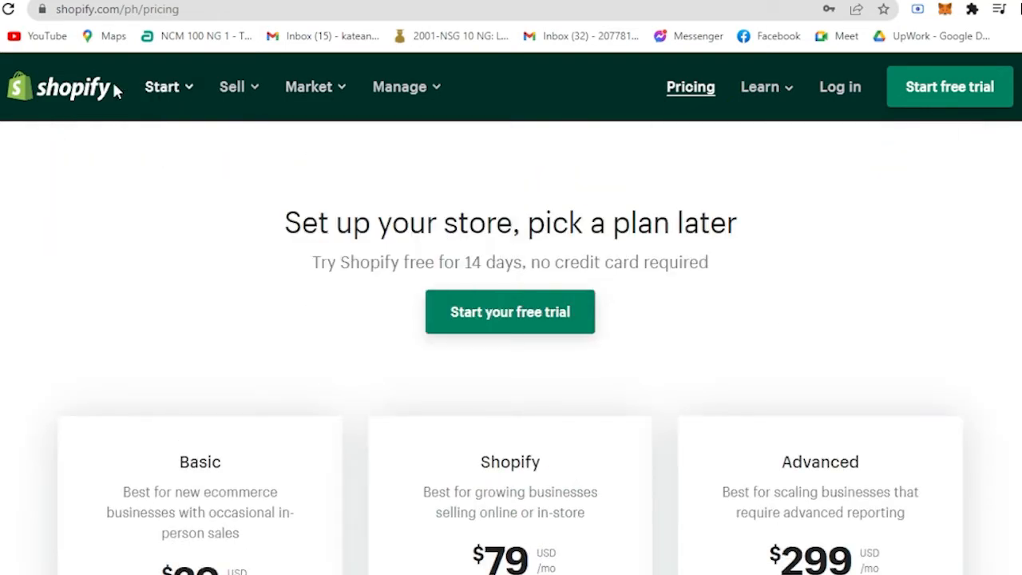
Return to the homepage with the online store hero and email sign-up field
left_click(60, 86)
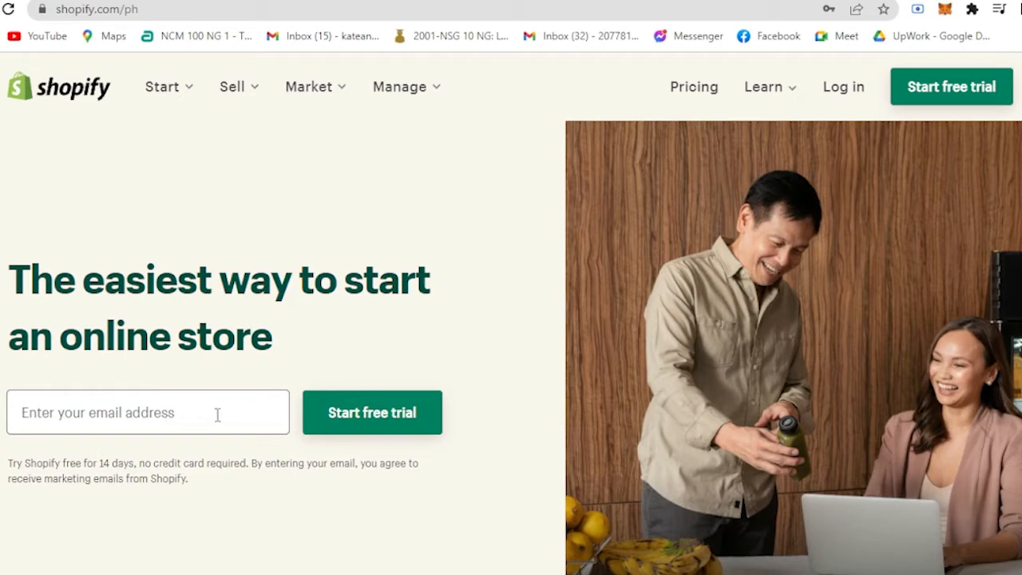
mouse_move(599, 273)
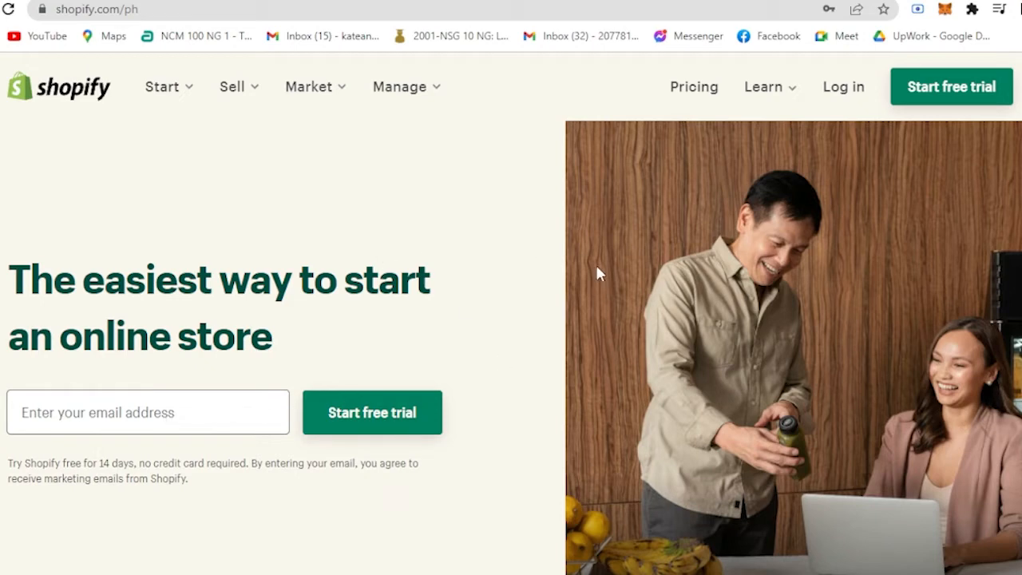
mouse_move(463, 160)
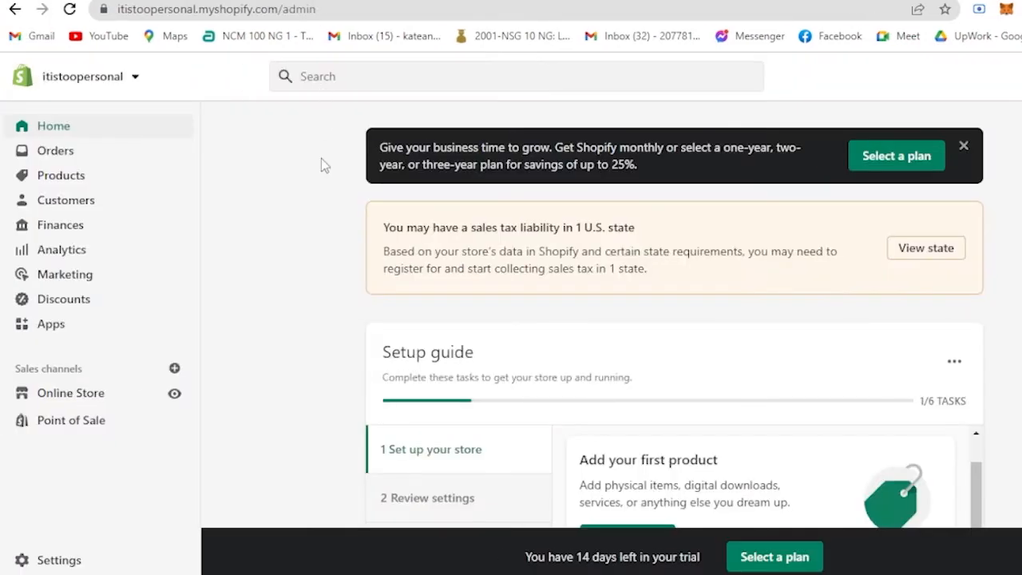
mouse_move(771, 113)
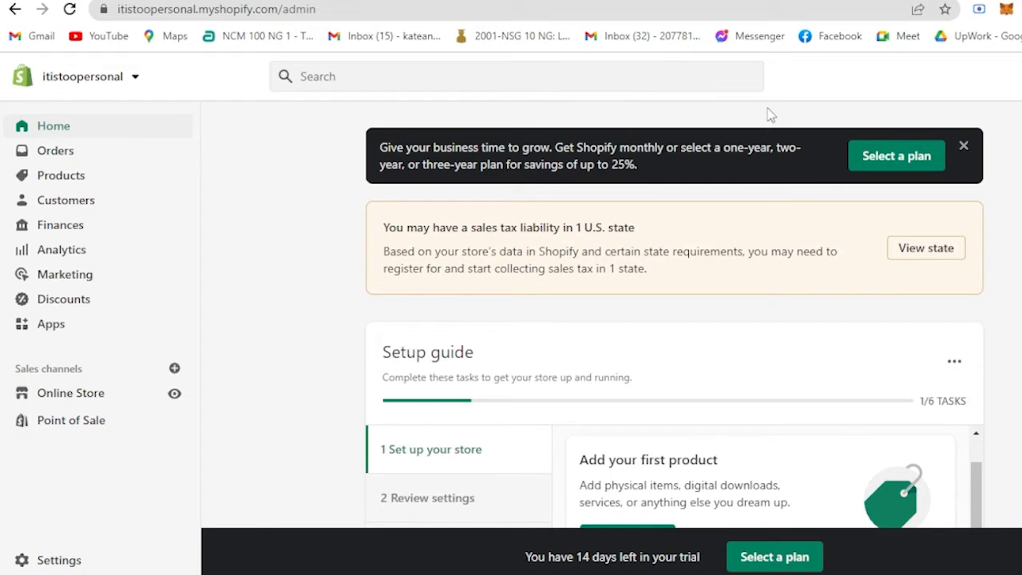
mouse_move(415, 108)
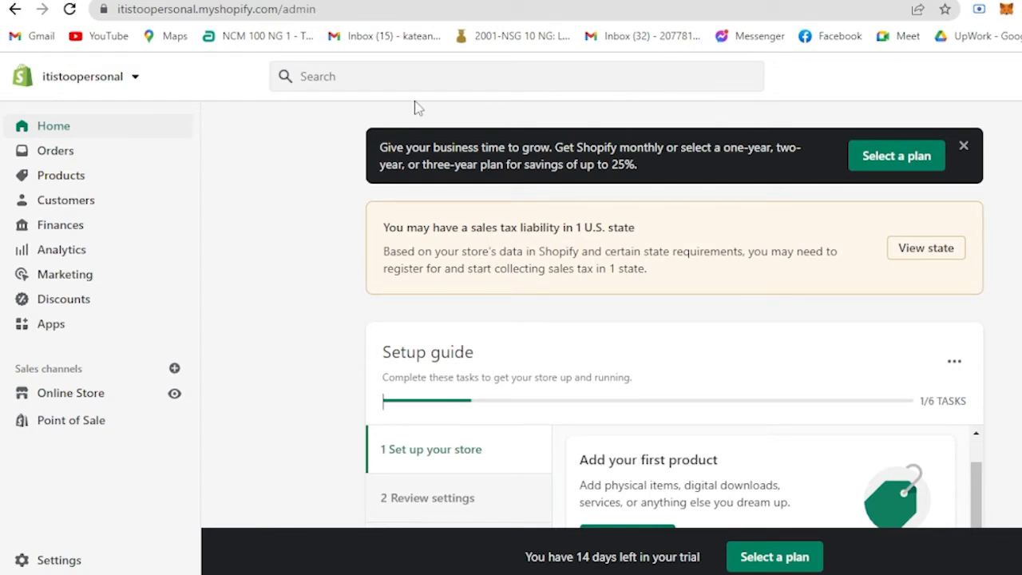
mouse_move(184, 110)
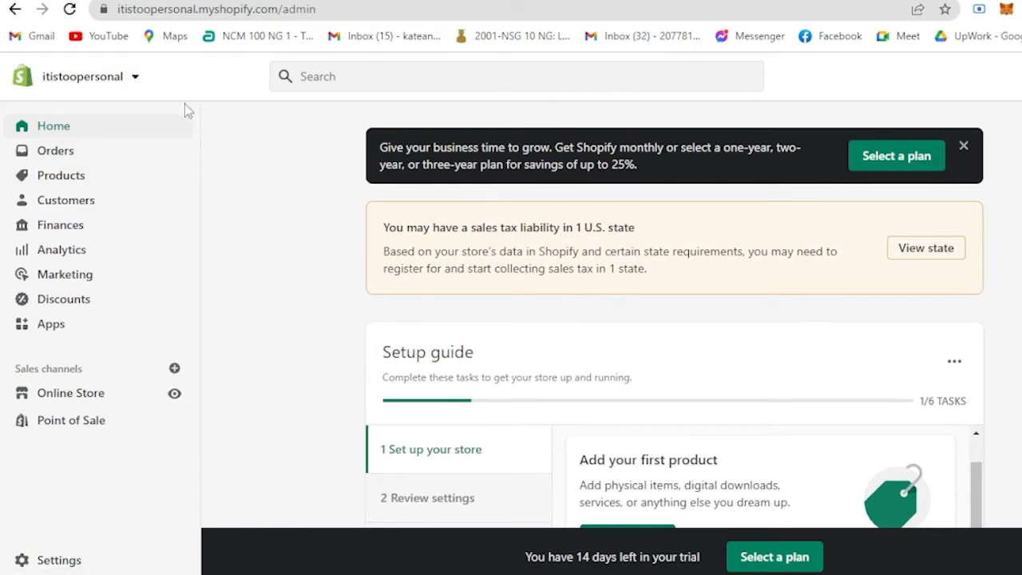
mouse_move(970, 176)
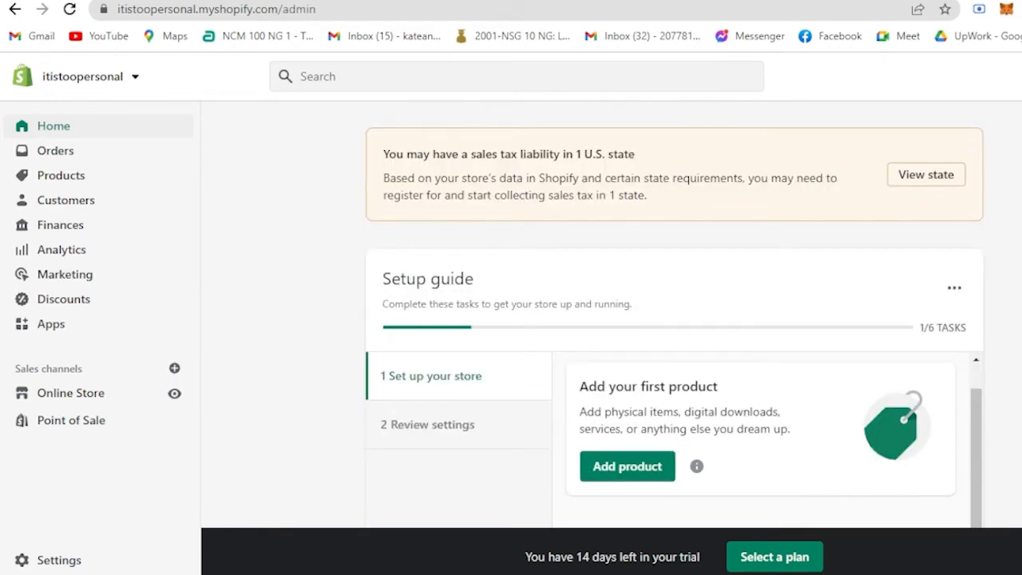
mouse_move(339, 383)
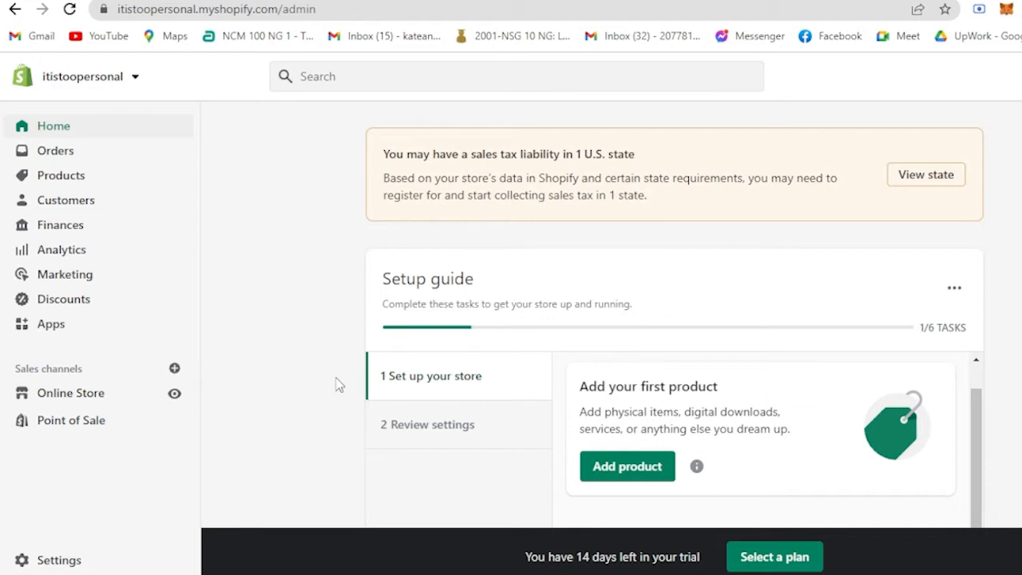
mouse_move(291, 381)
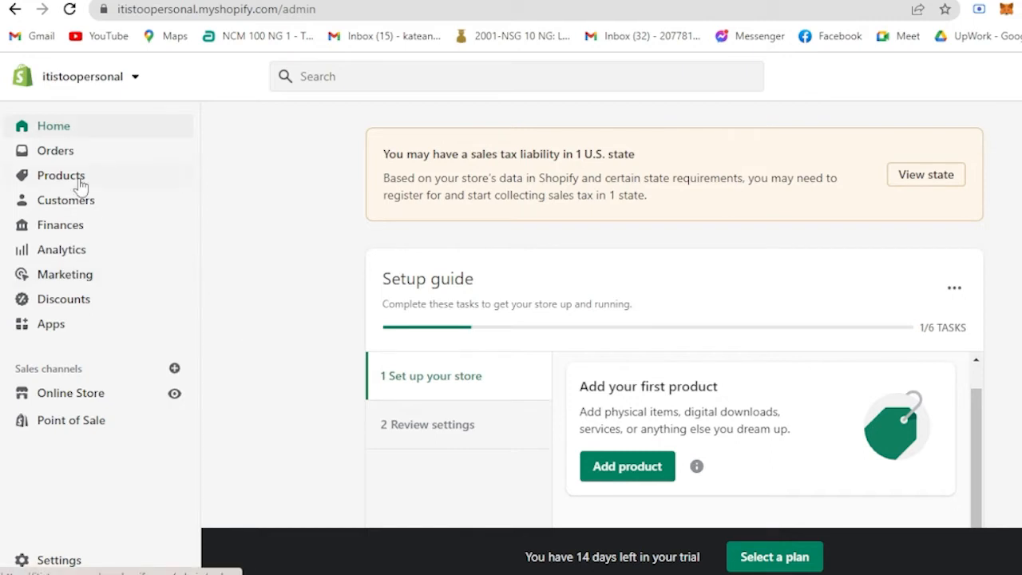
mouse_move(183, 265)
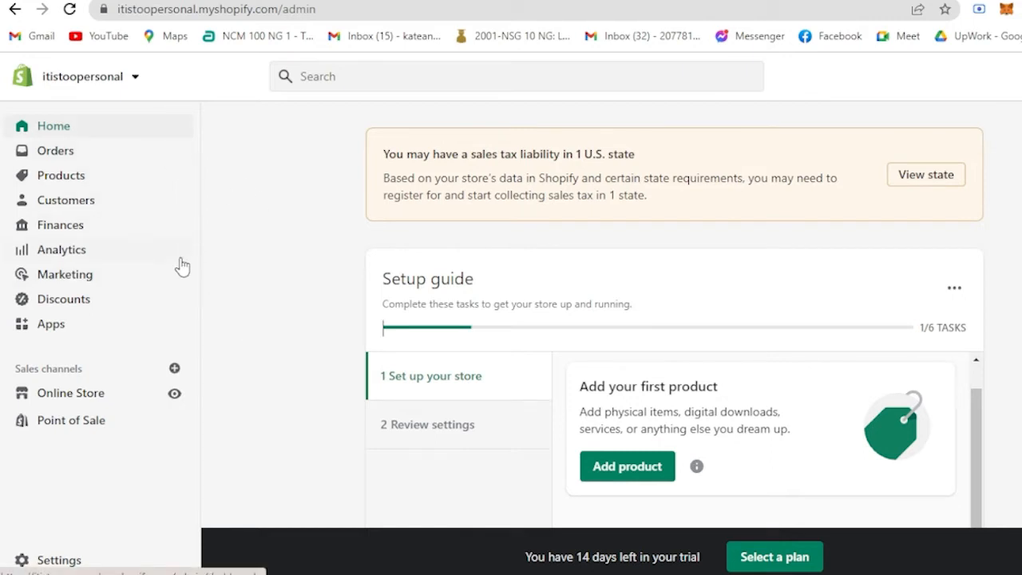
mouse_move(235, 405)
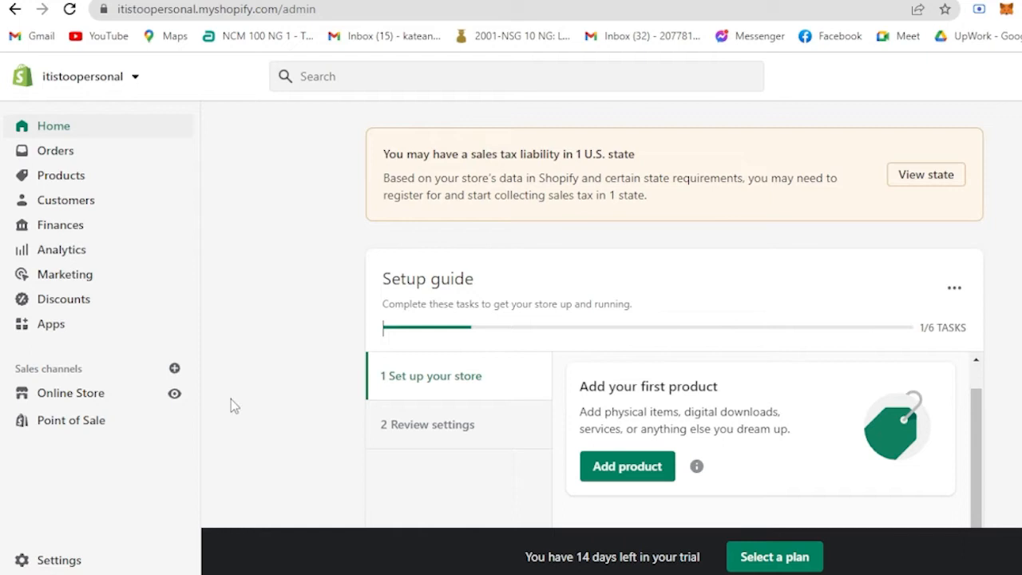
Open Online Store to show the Themes page with the current Dawn theme
left_click(71, 393)
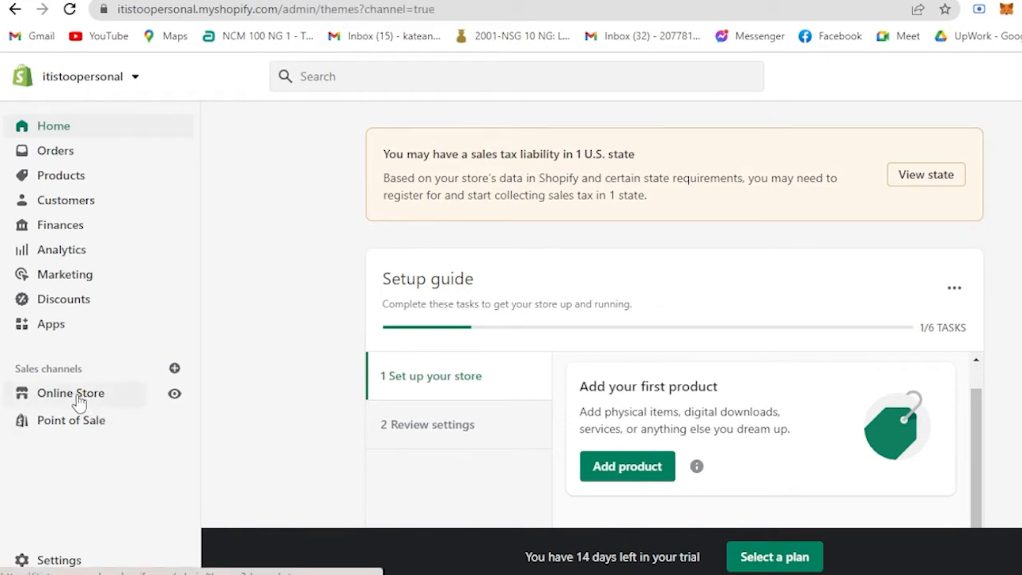
left_click(70, 393)
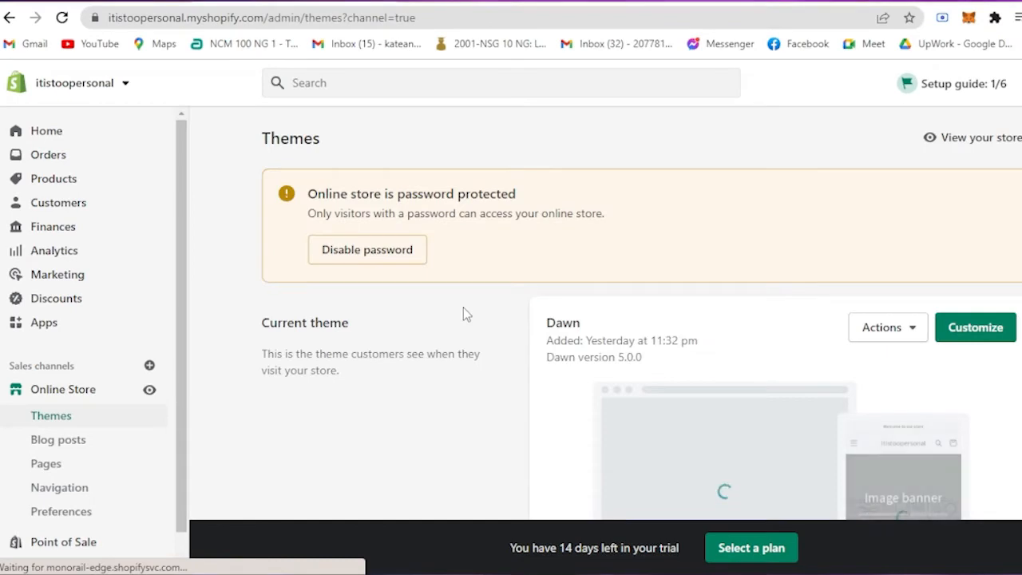
scroll("down", 3)
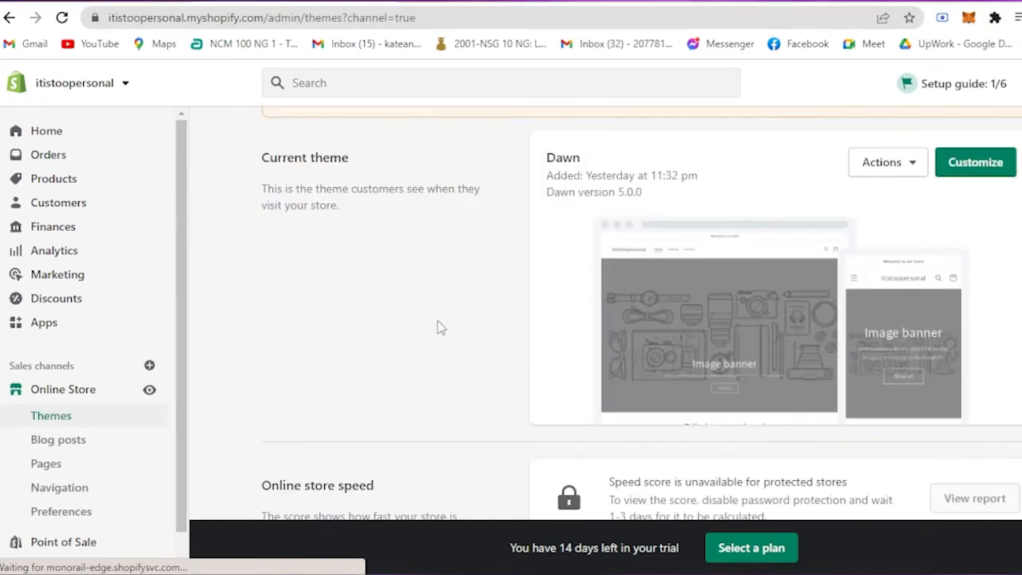
mouse_move(428, 318)
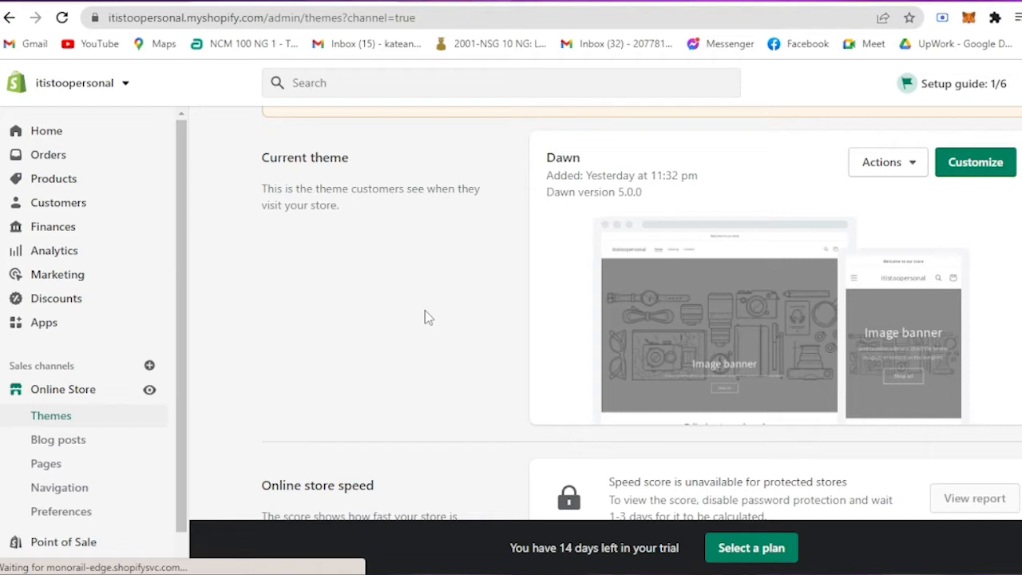
mouse_move(420, 313)
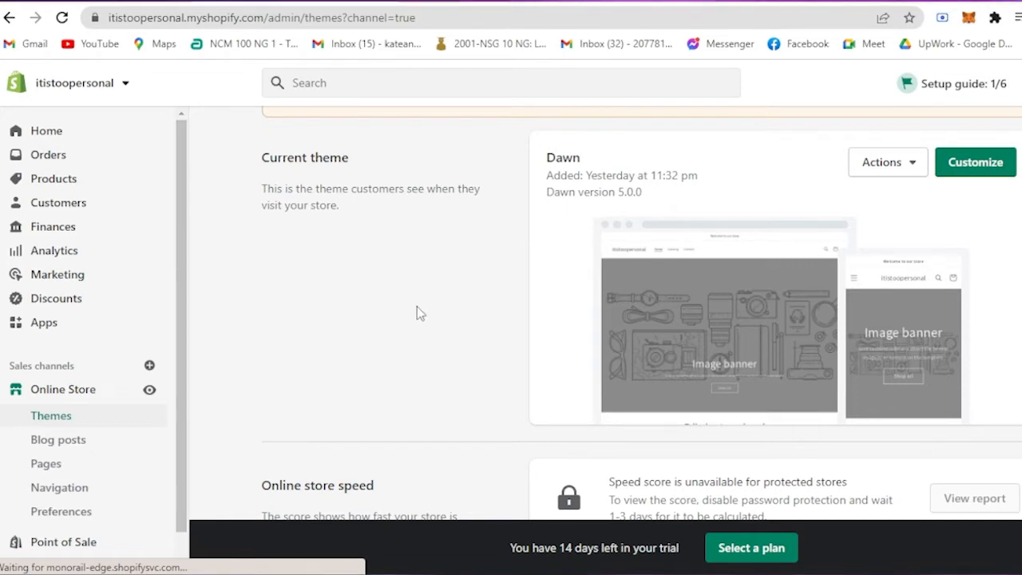
mouse_move(58, 136)
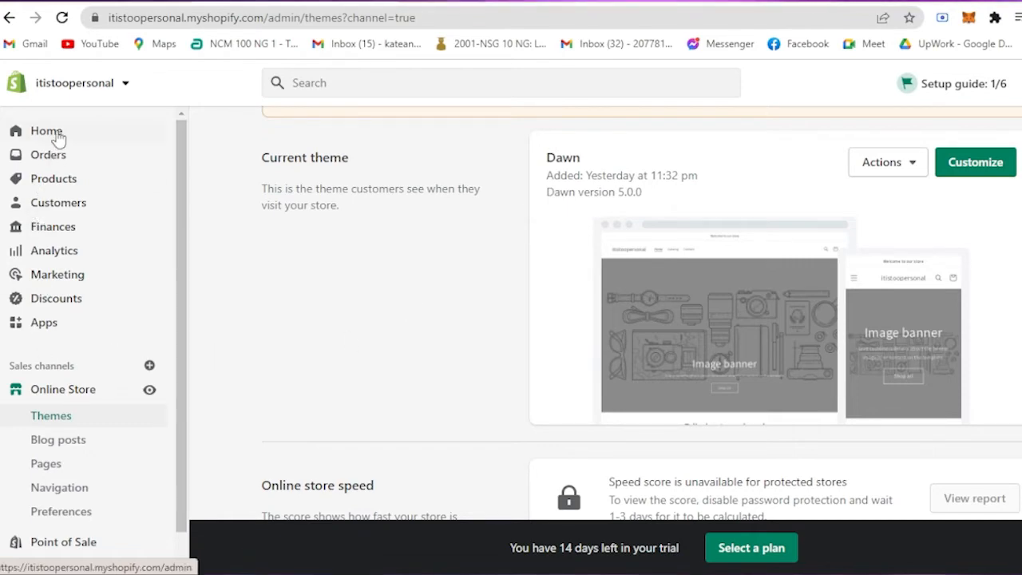
left_click(45, 130)
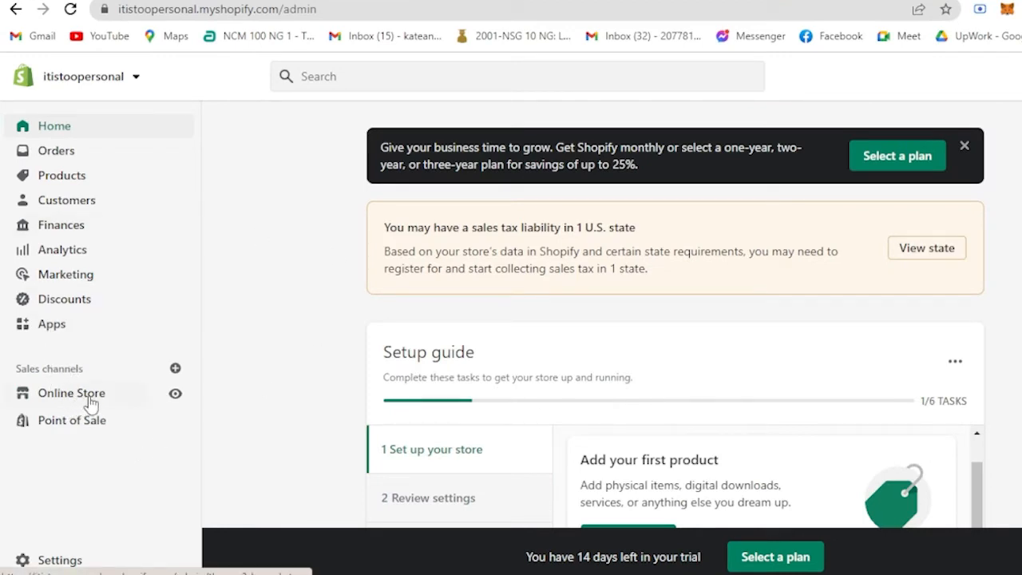
left_click(72, 393)
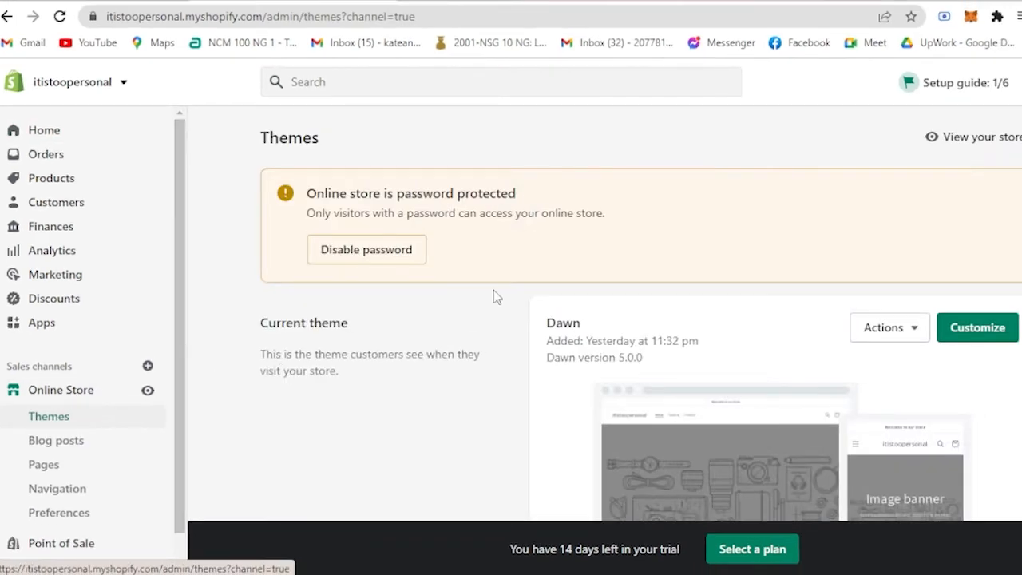
mouse_move(423, 343)
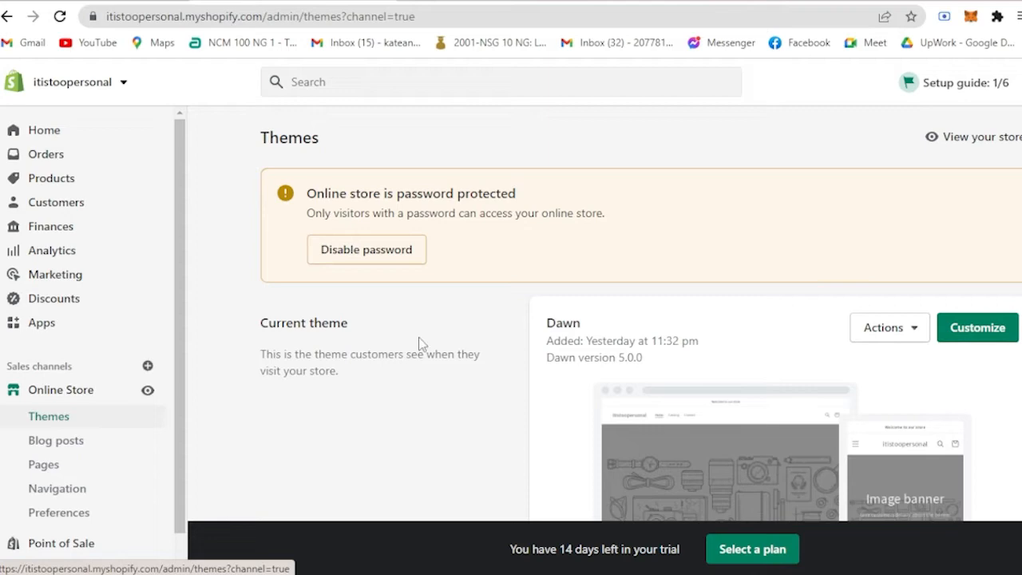
mouse_move(802, 360)
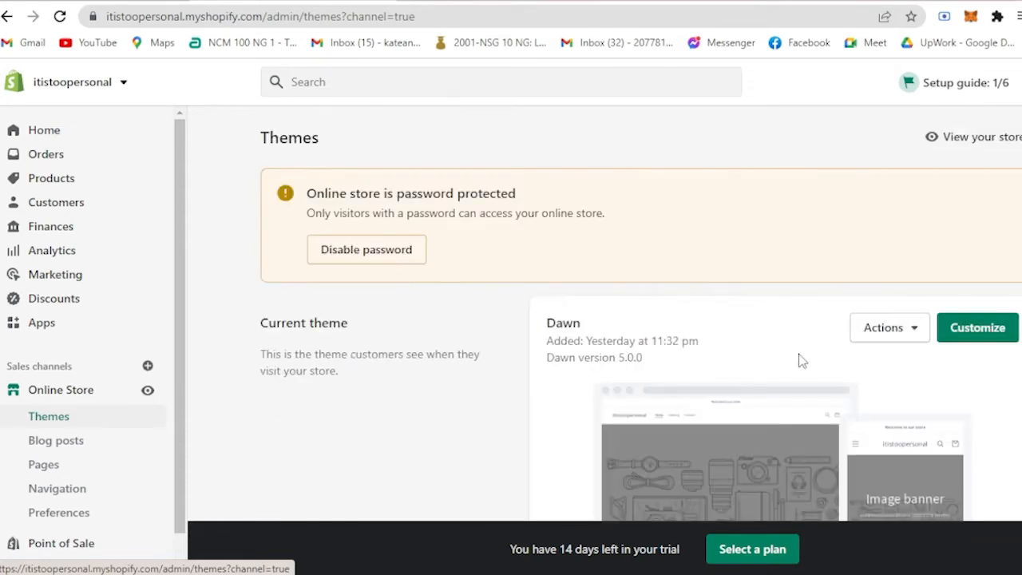
scroll("down", 3)
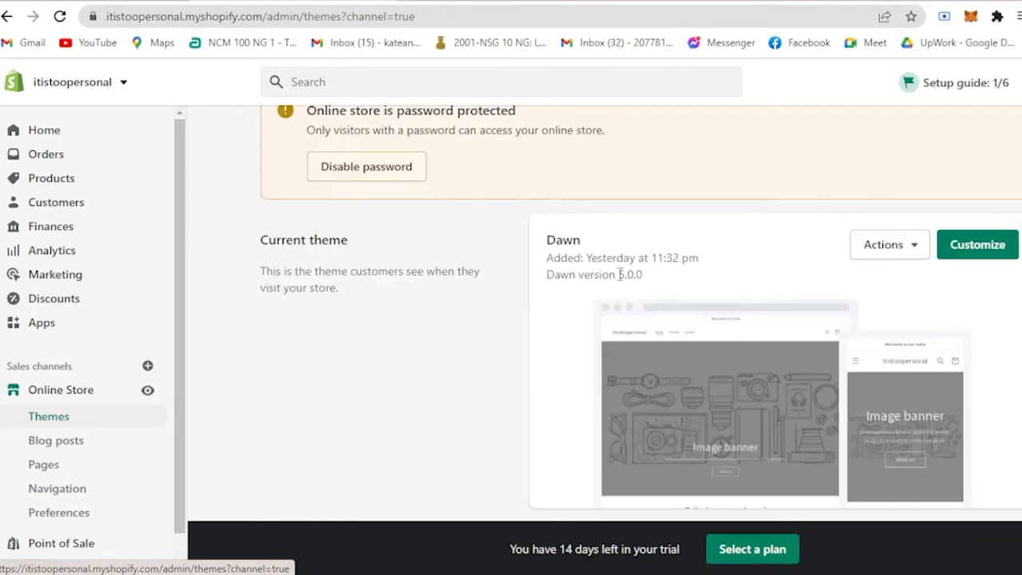
mouse_move(806, 422)
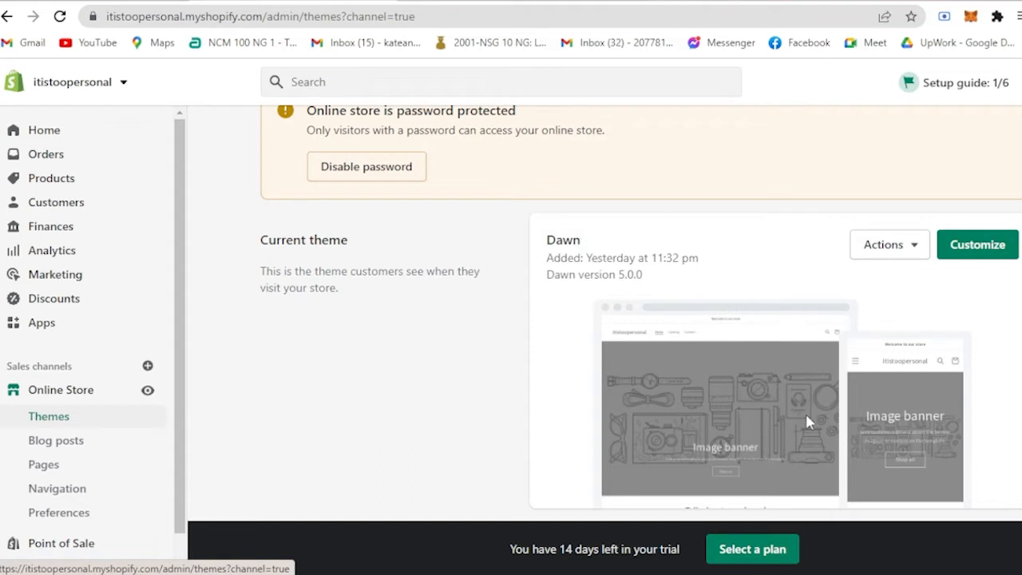
scroll("down", 3)
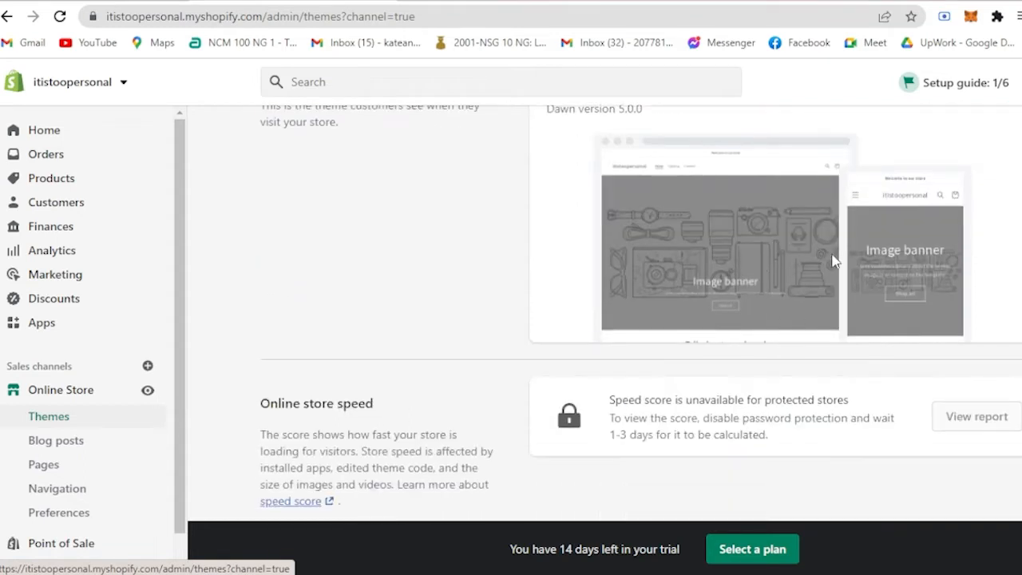
scroll("up", 3)
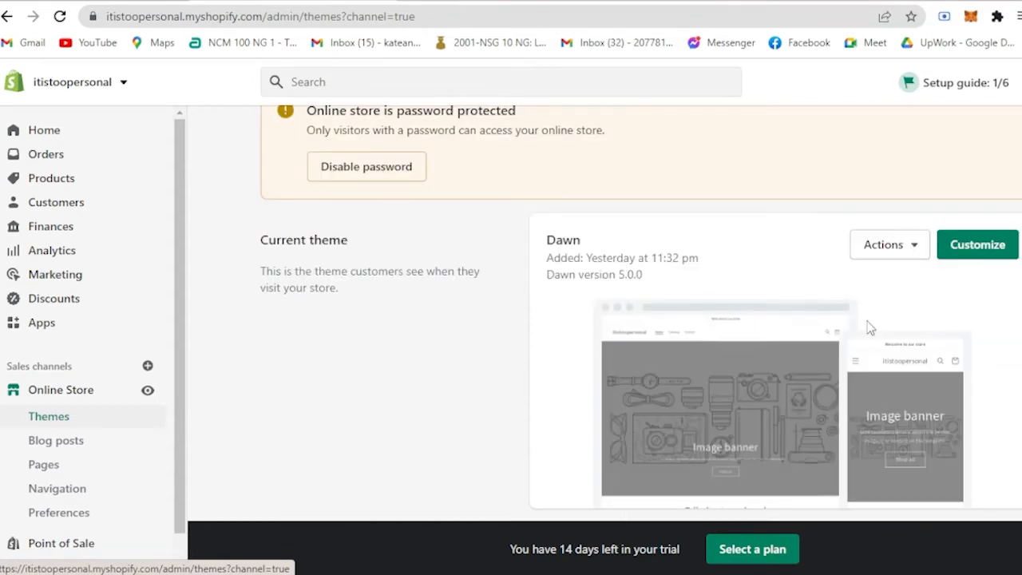
mouse_move(909, 461)
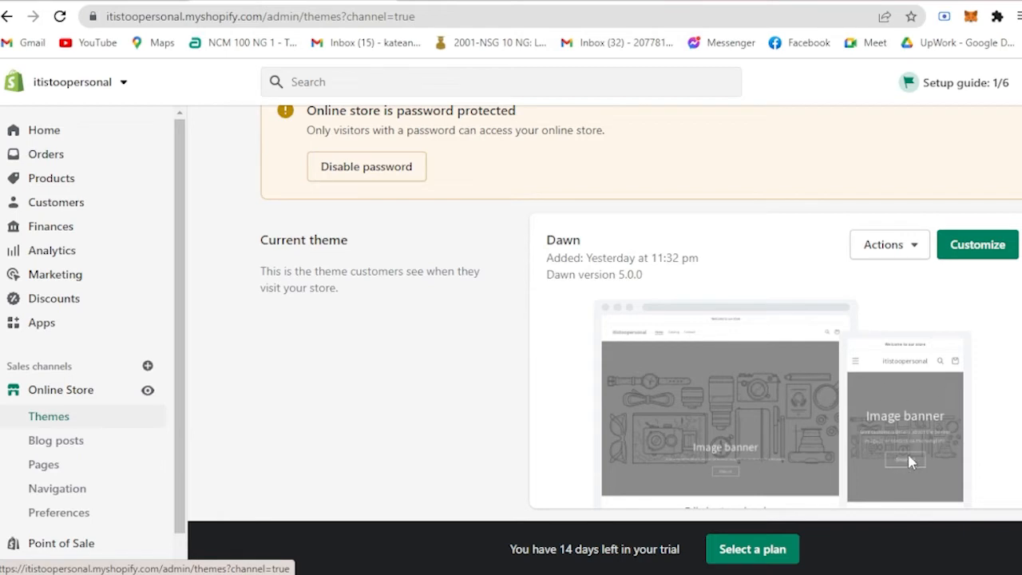
scroll("down", 3)
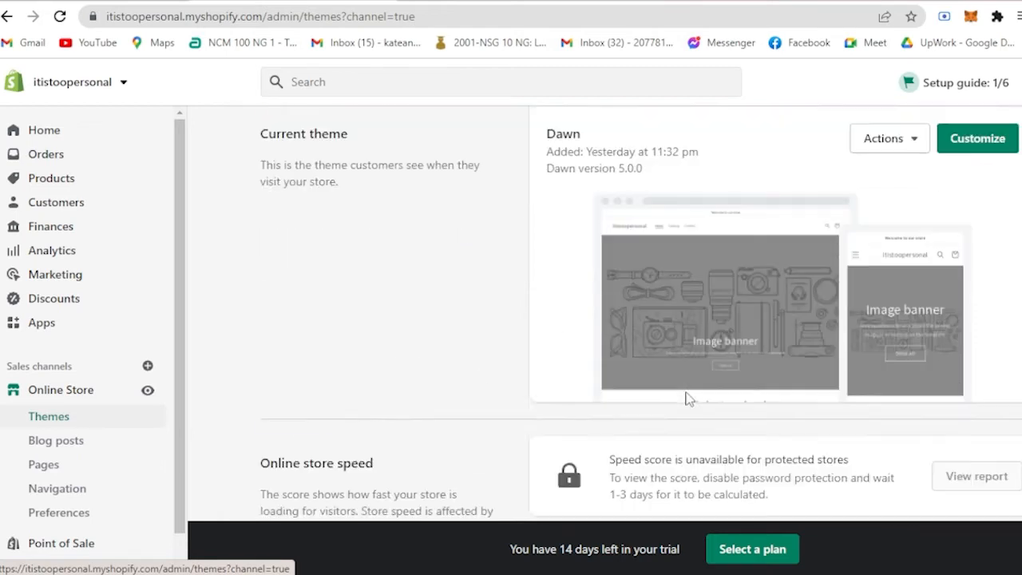
scroll("up", 3)
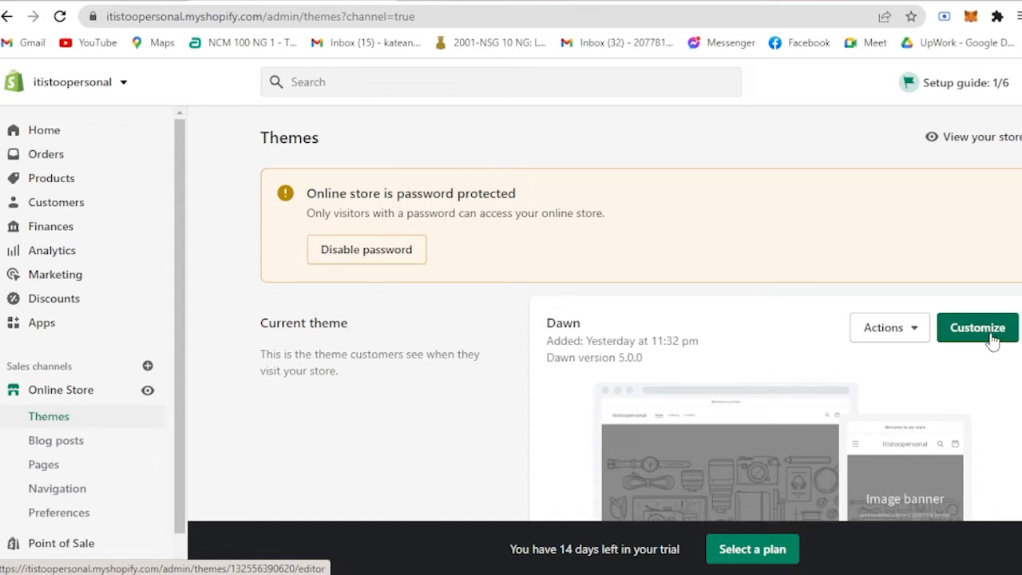
Customize the Dawn theme and review the banner, brand text and featured products
left_click(976, 328)
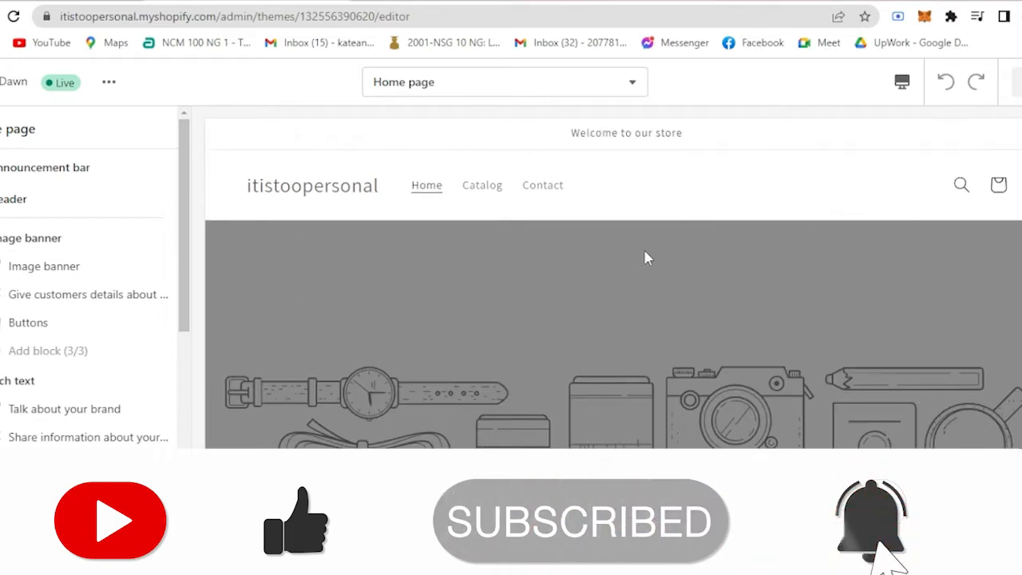
scroll("down", 3)
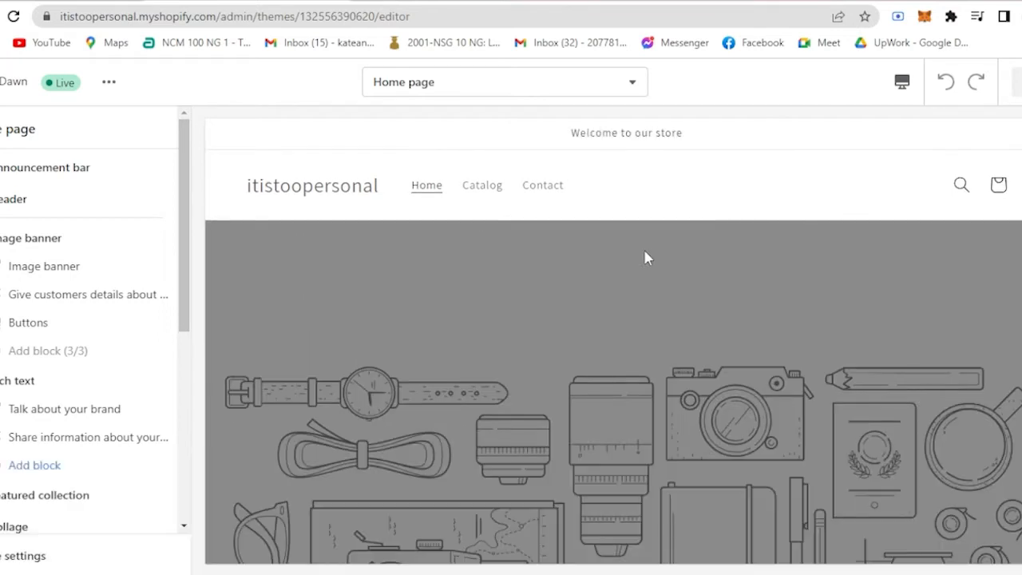
mouse_move(579, 222)
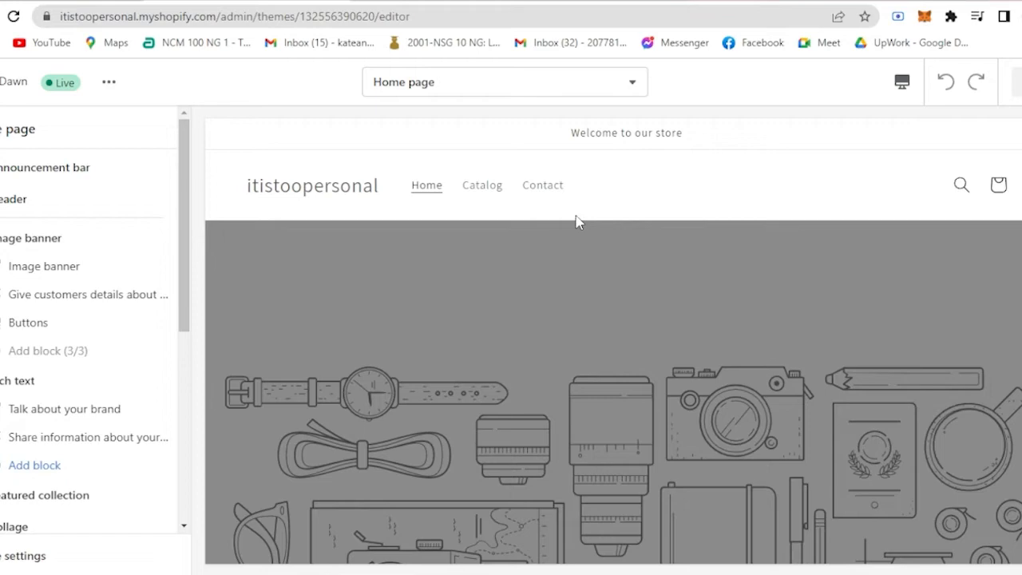
scroll("down", 3)
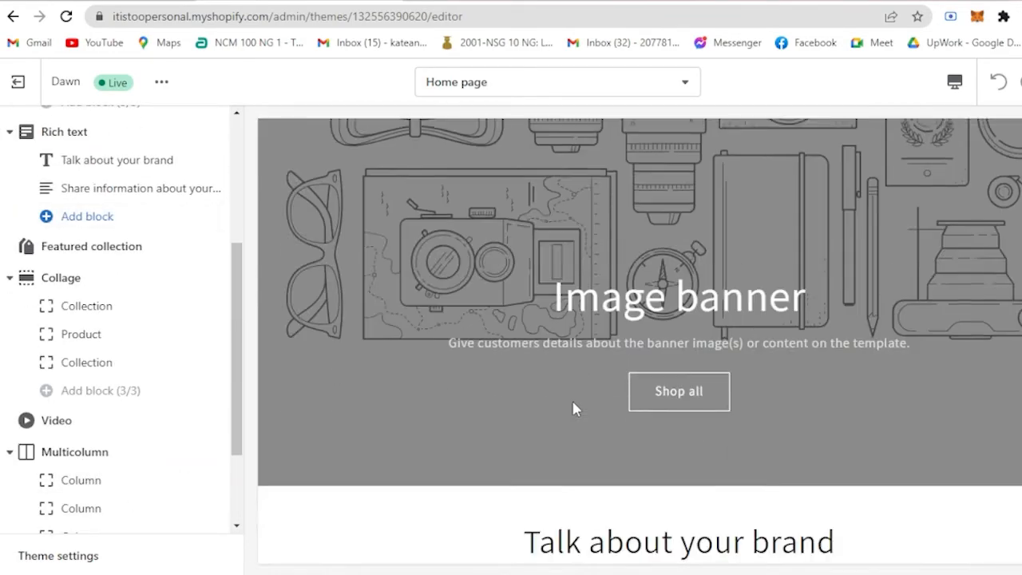
scroll("up", 3)
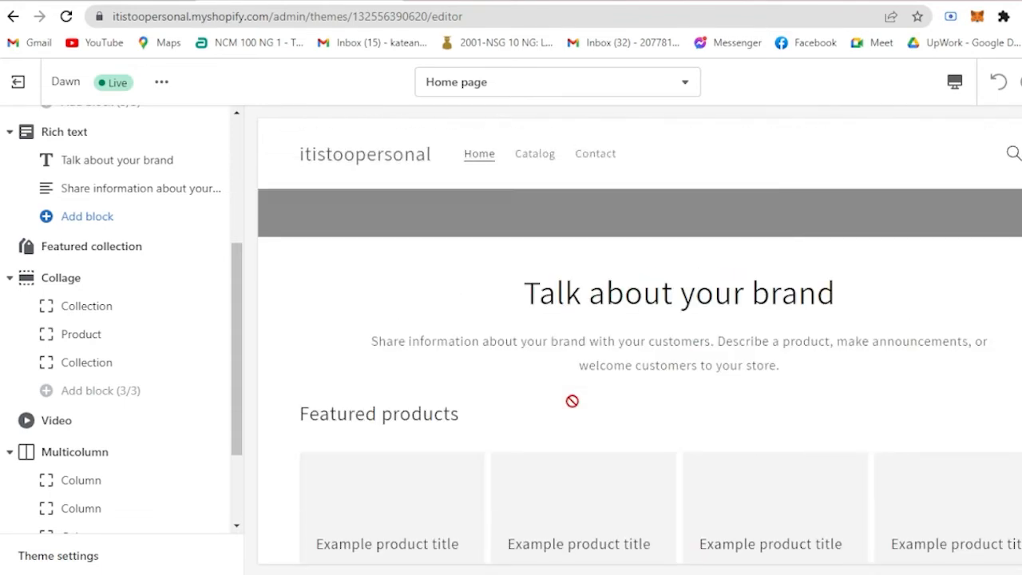
scroll("down", 3)
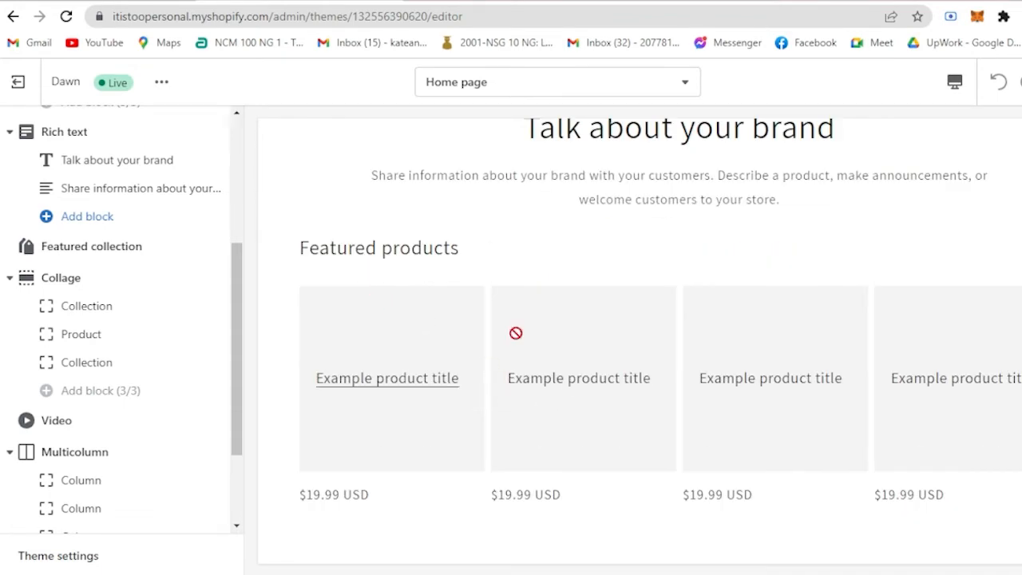
mouse_move(417, 358)
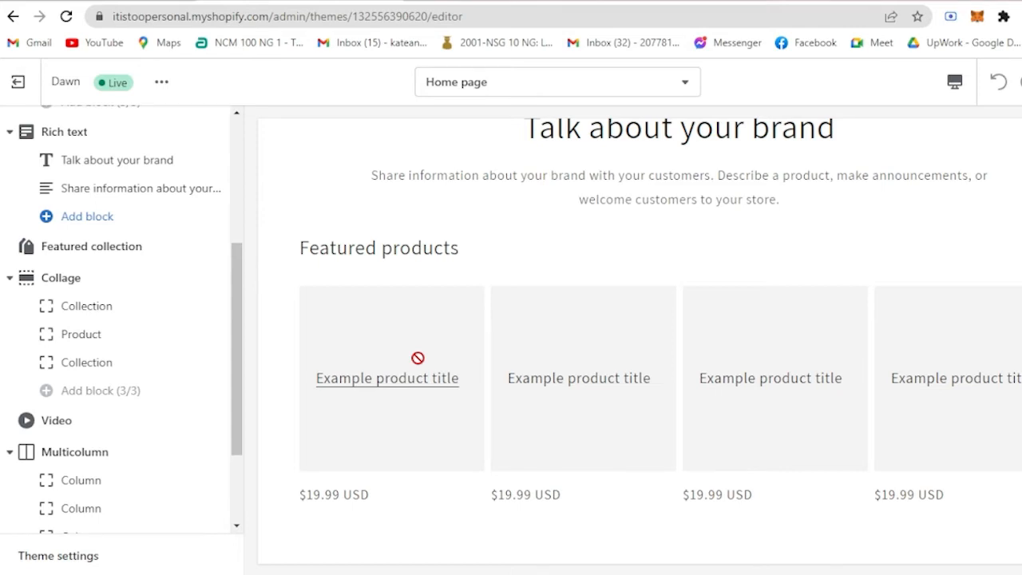
mouse_move(691, 340)
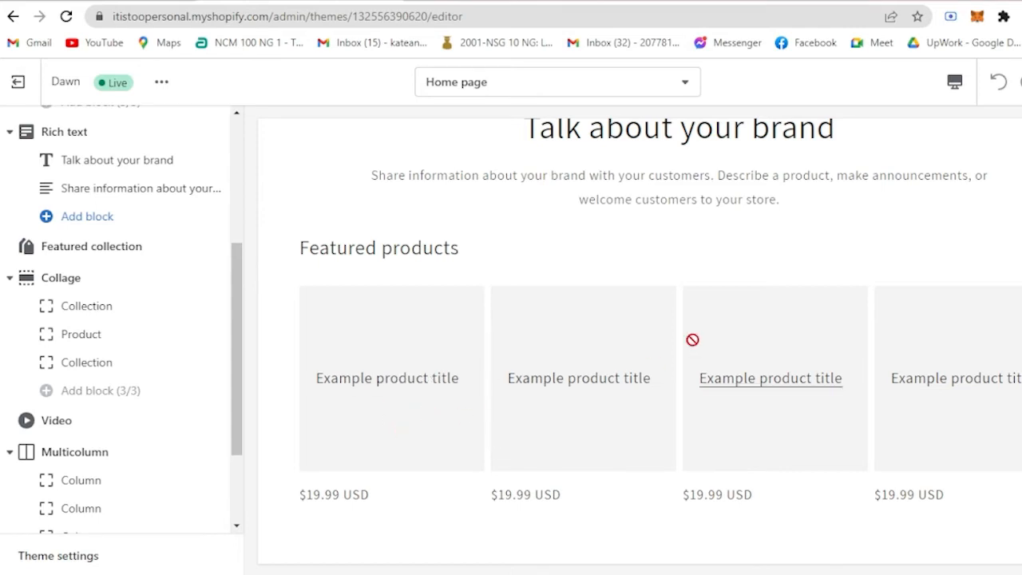
scroll("up", 3)
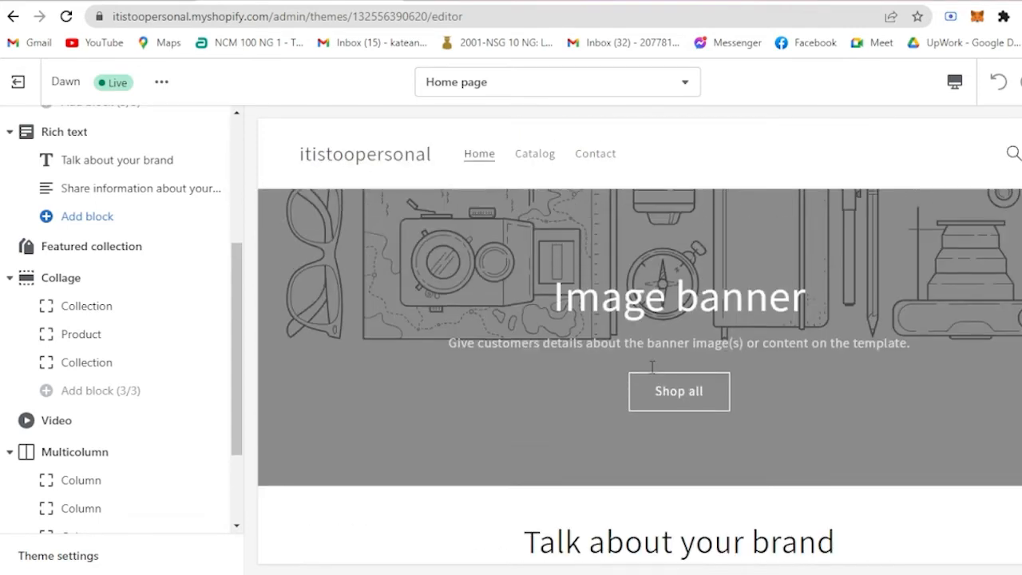
mouse_move(439, 407)
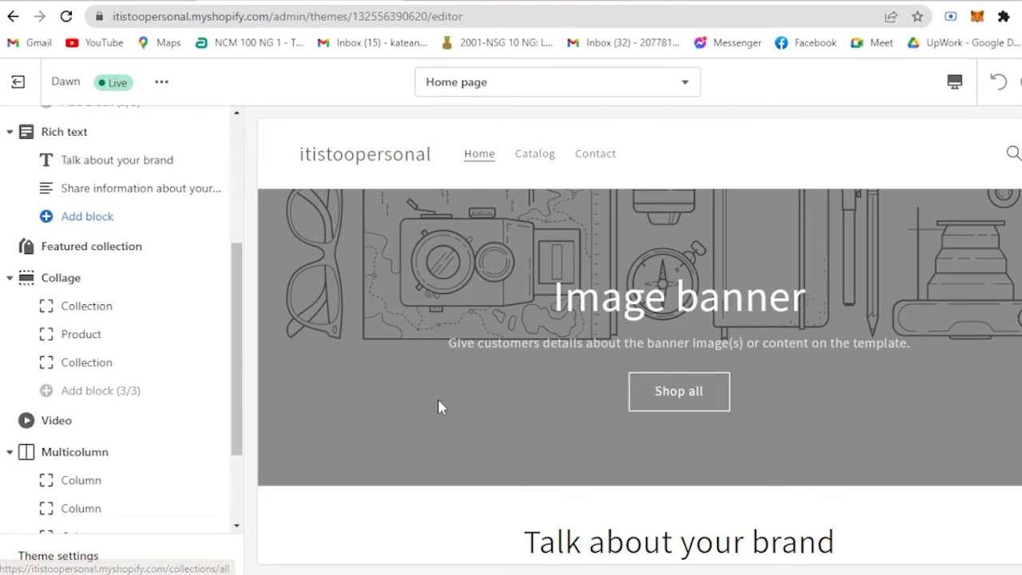
mouse_move(791, 341)
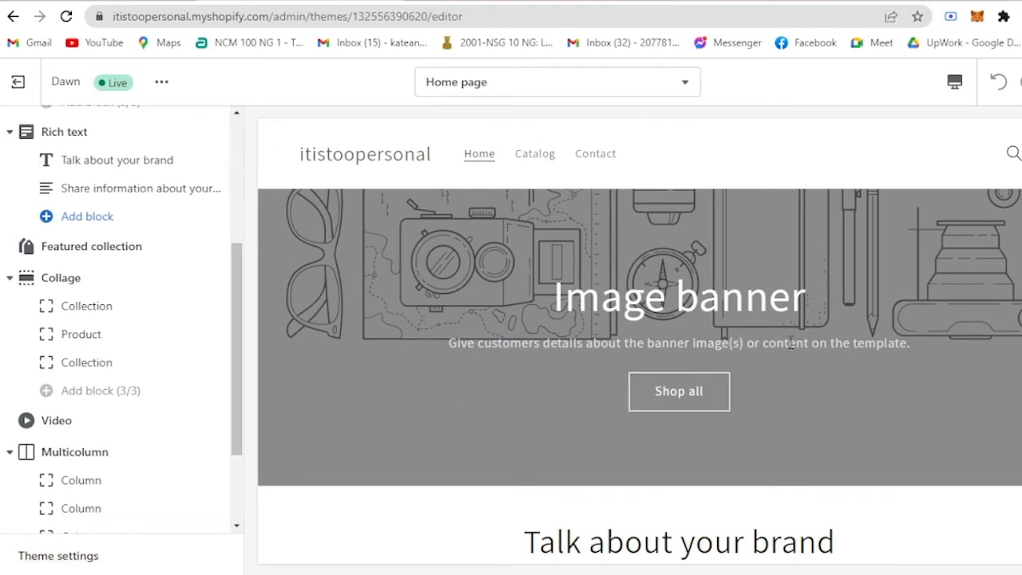
mouse_move(438, 299)
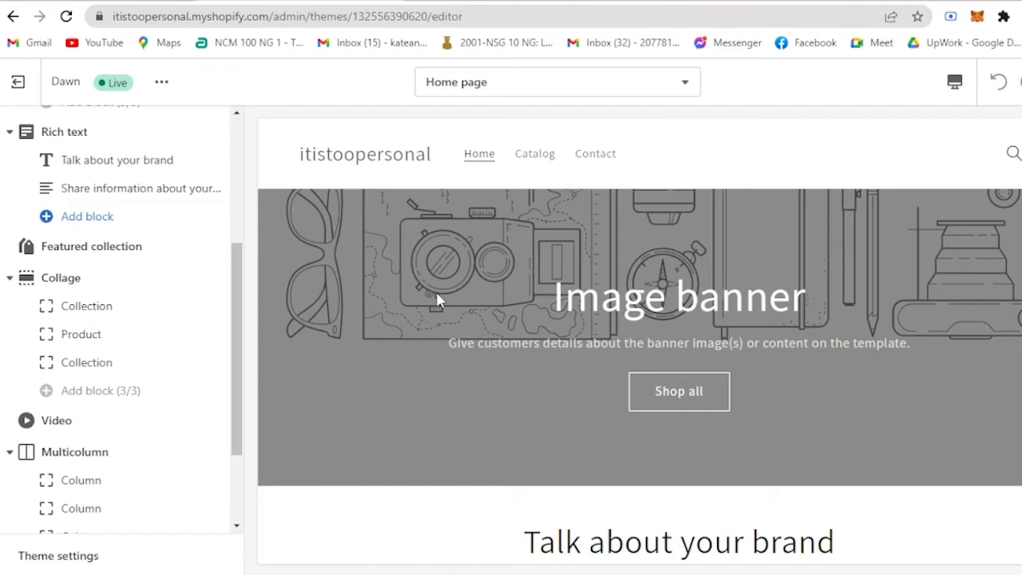
mouse_move(868, 269)
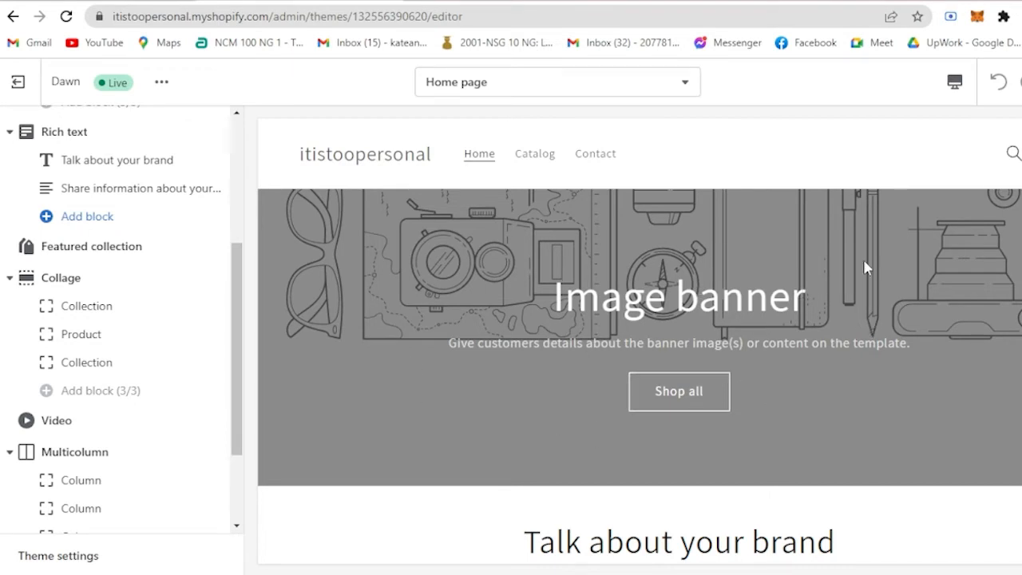
mouse_move(763, 272)
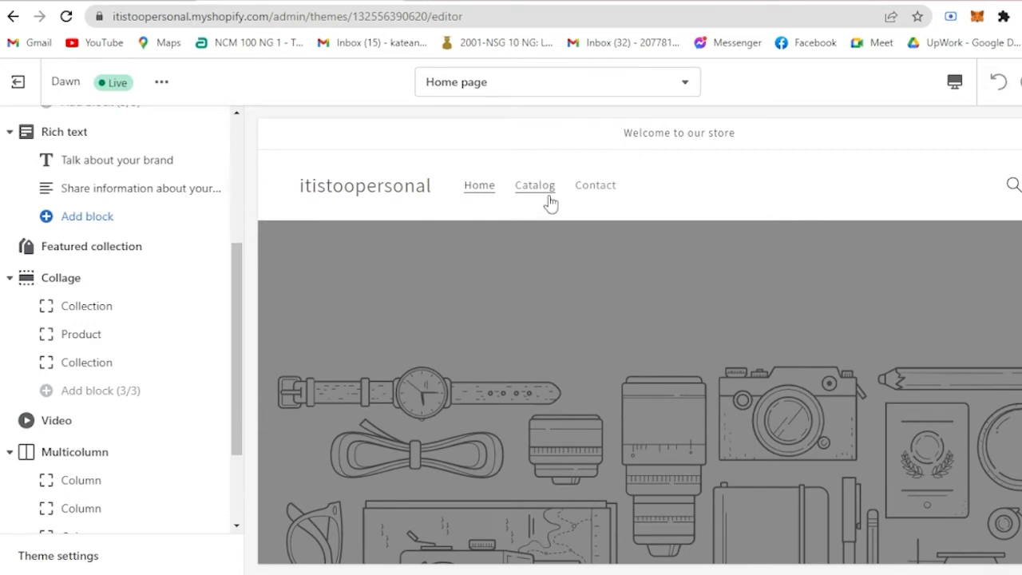
Preview the Catalog and Contact pages, then load the home page preview again
left_click(534, 185)
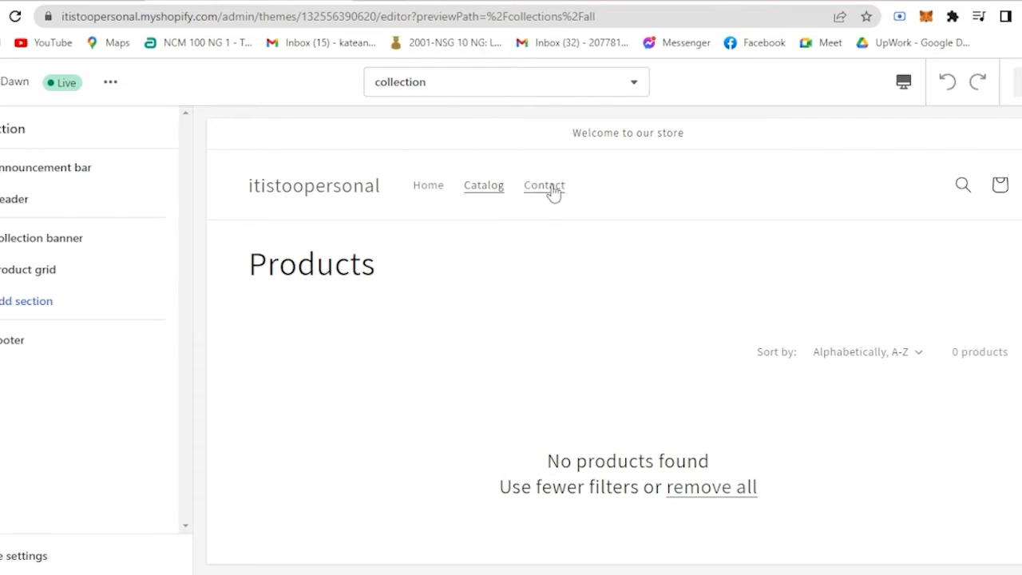
left_click(544, 184)
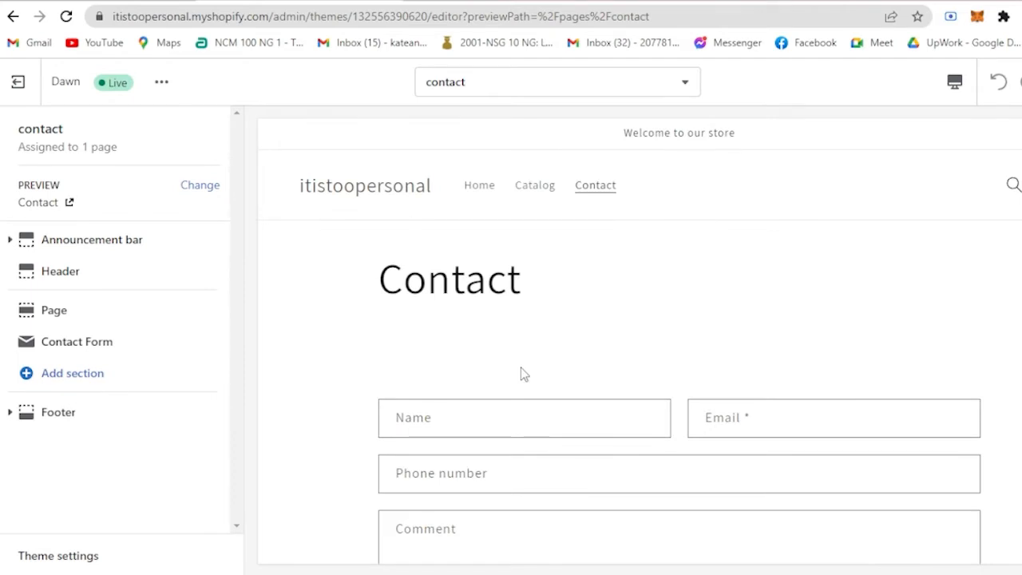
left_click(479, 185)
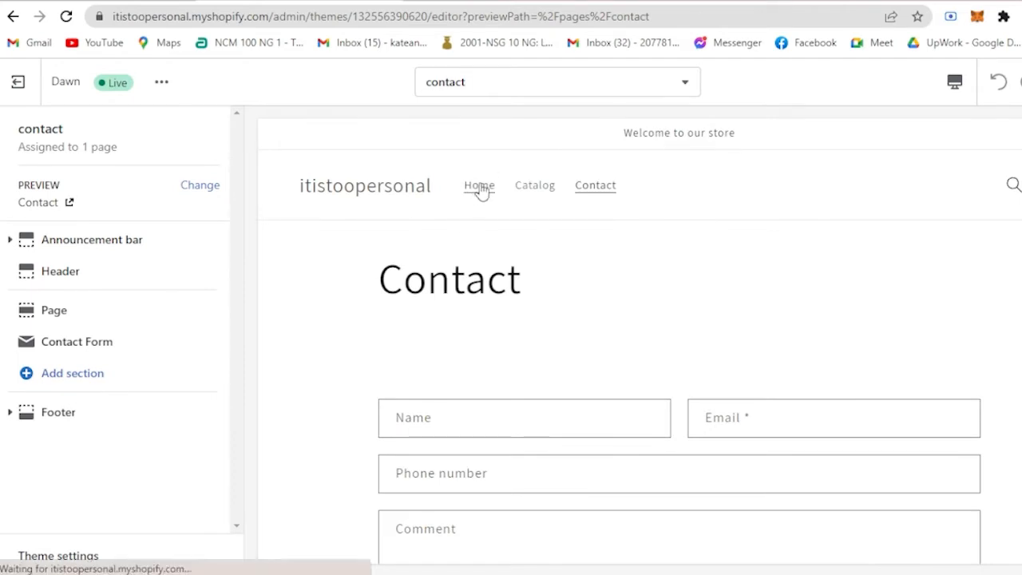
left_click(478, 186)
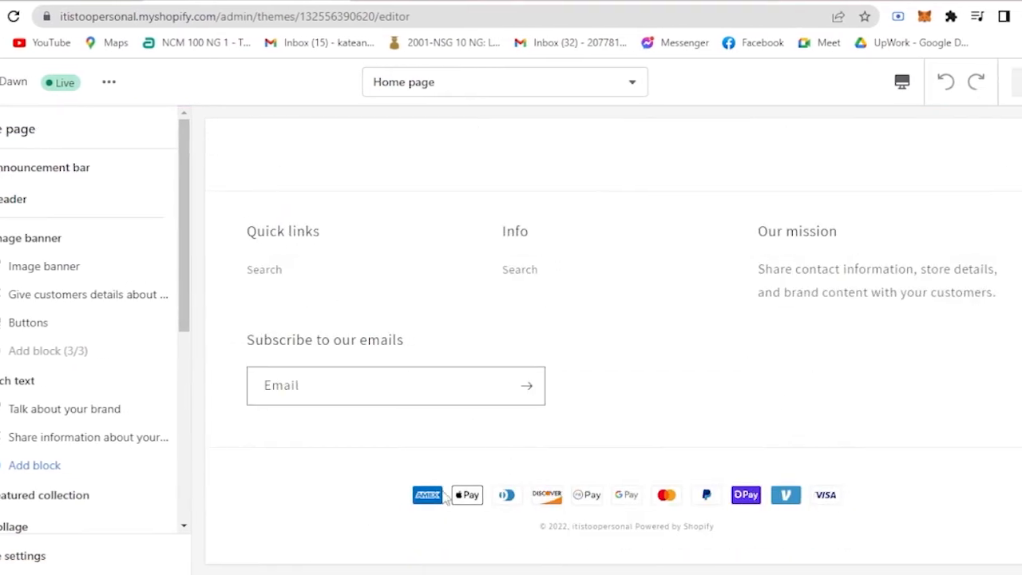
mouse_move(413, 501)
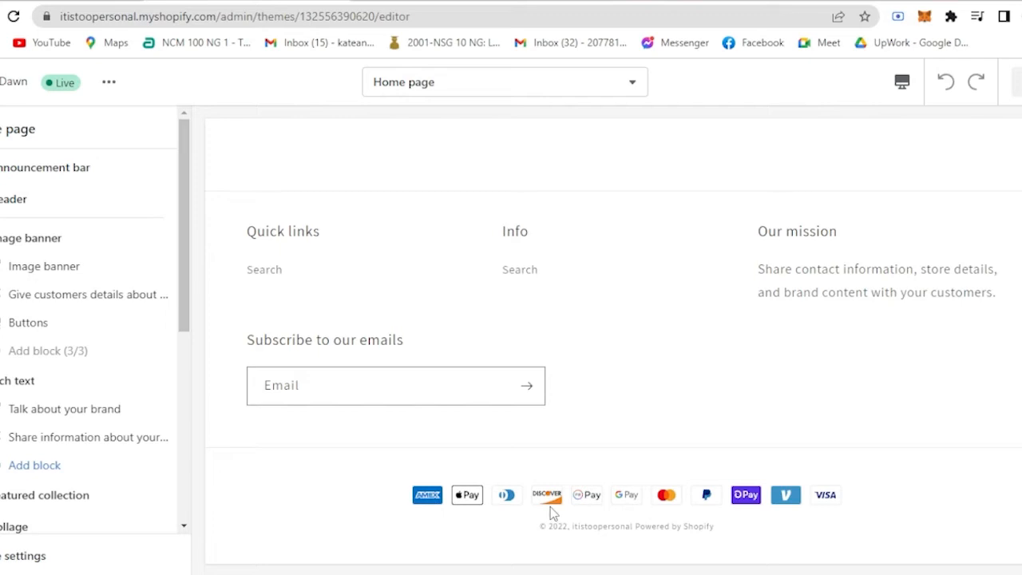
mouse_move(666, 499)
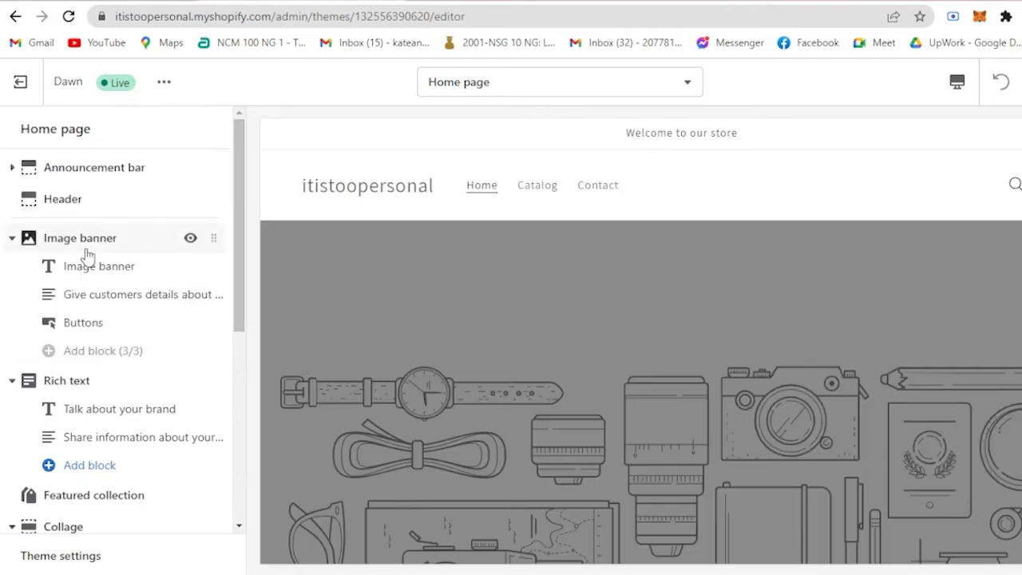
Open Theme settings from the bottom of the theme editor sidebar
scroll("down", 3)
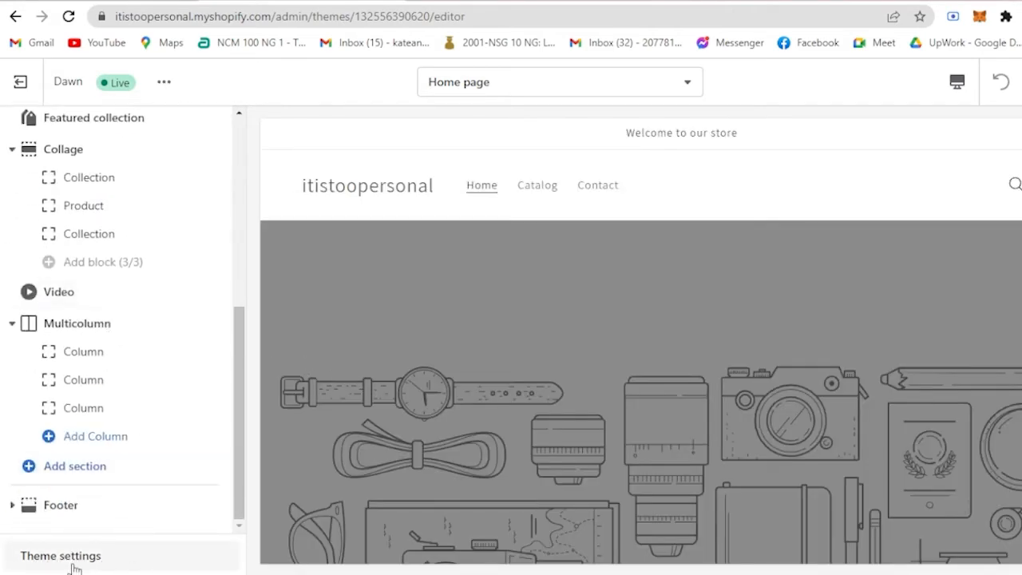
left_click(60, 555)
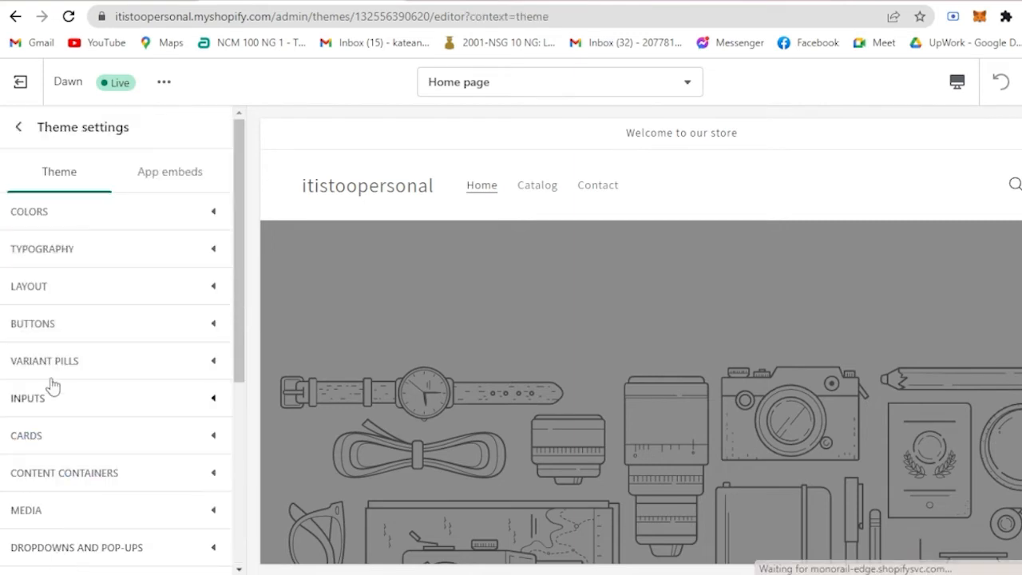
mouse_move(63, 187)
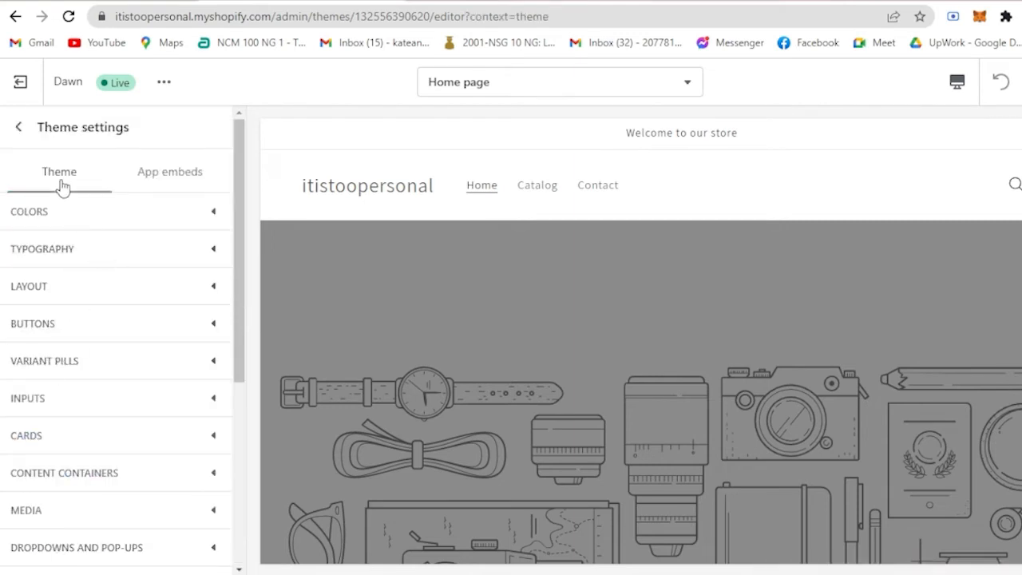
scroll("down", 3)
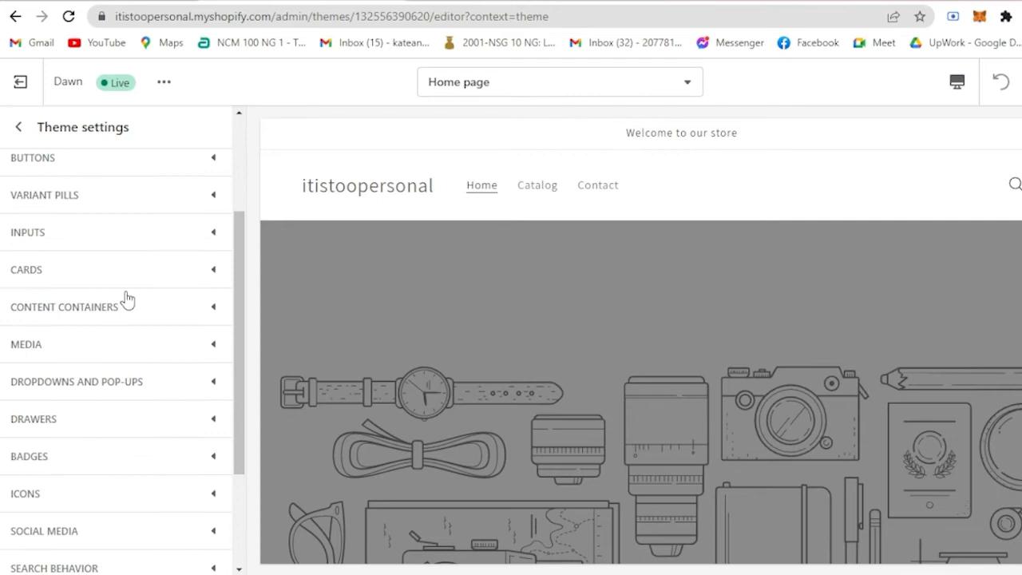
scroll("down", 3)
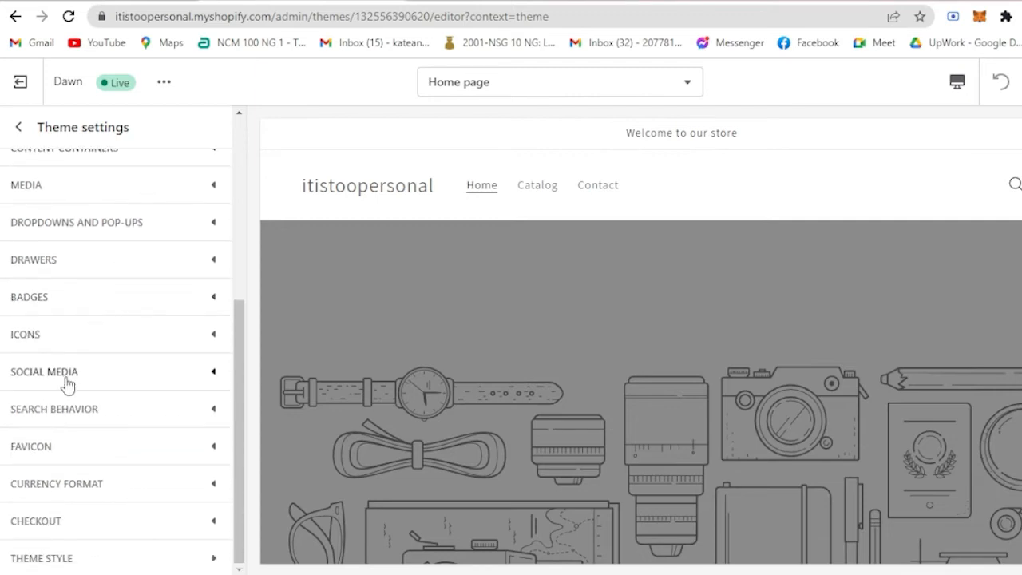
Expand Social media to show the empty Twitter, Facebook, Instagram and TikTok fields
left_click(44, 371)
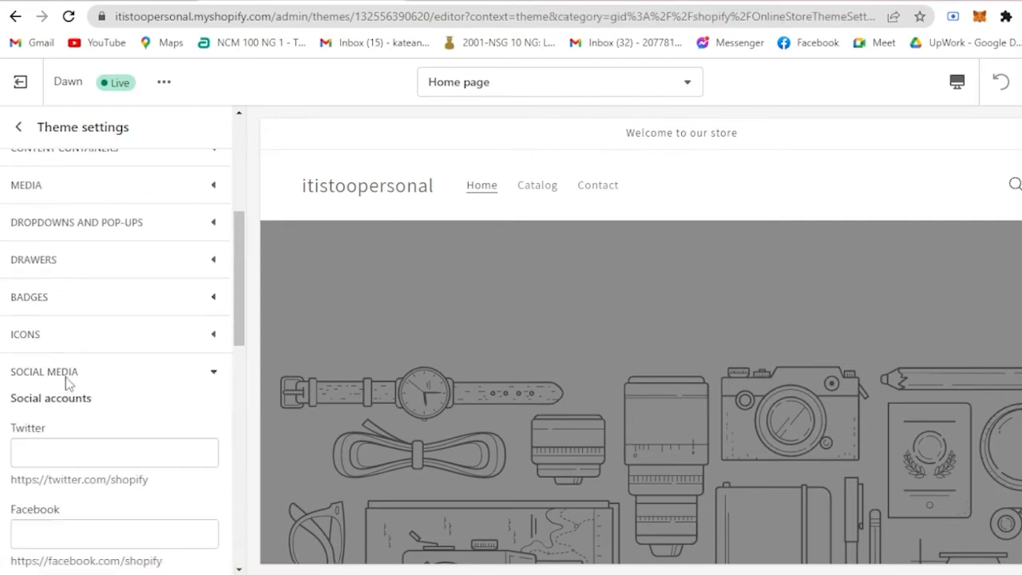
scroll("down", 3)
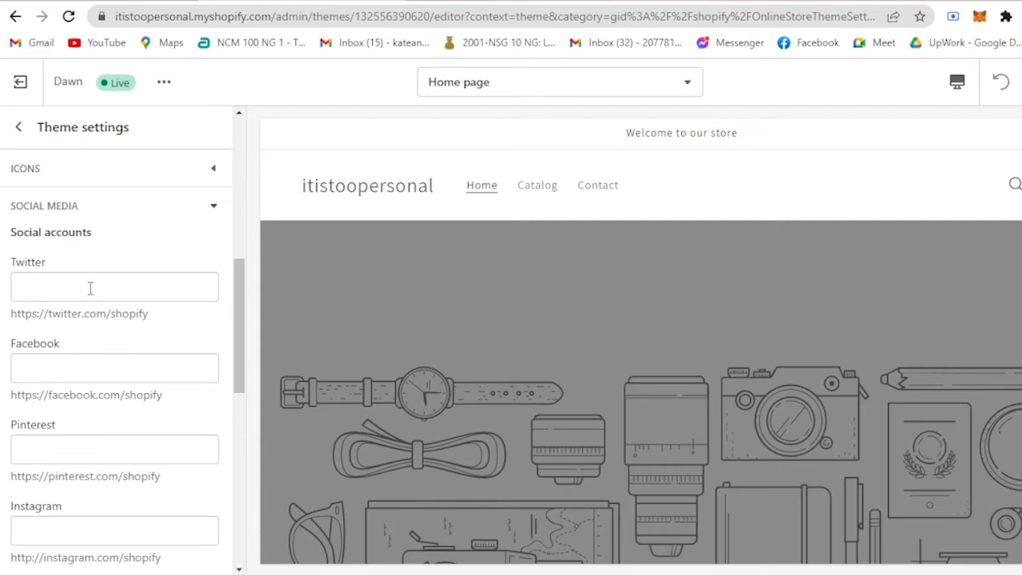
mouse_move(72, 289)
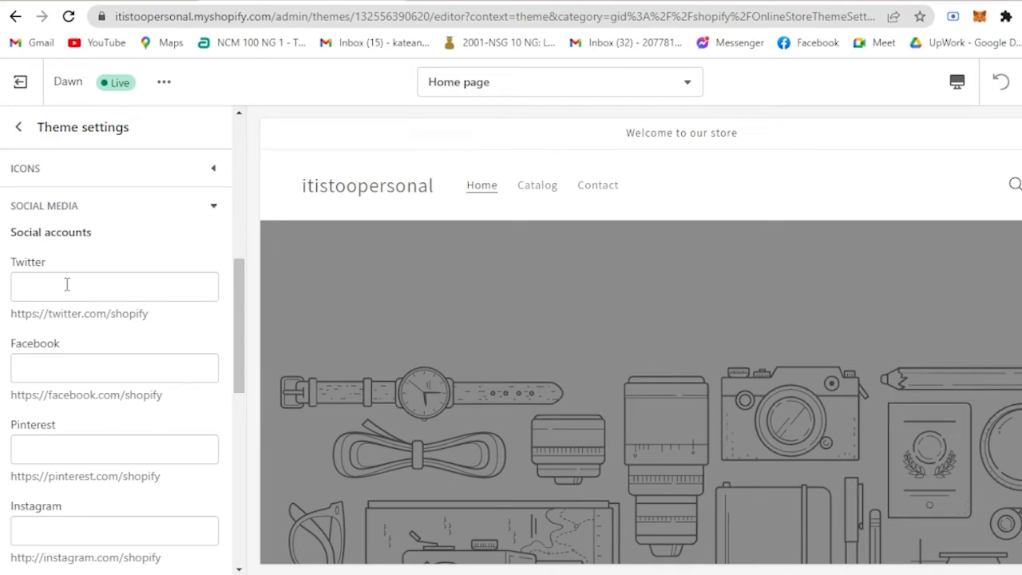
scroll("down", 3)
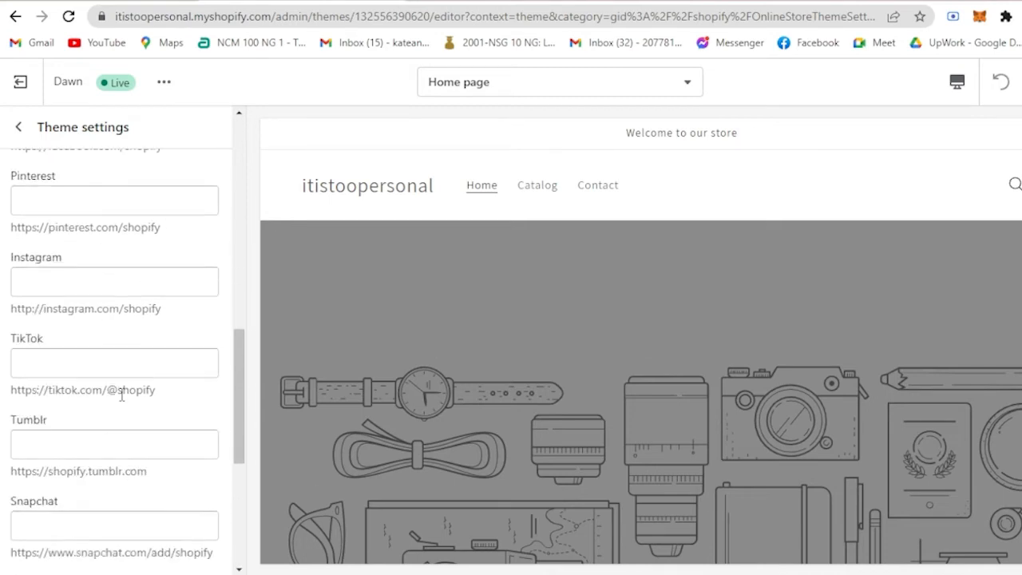
scroll("down", 3)
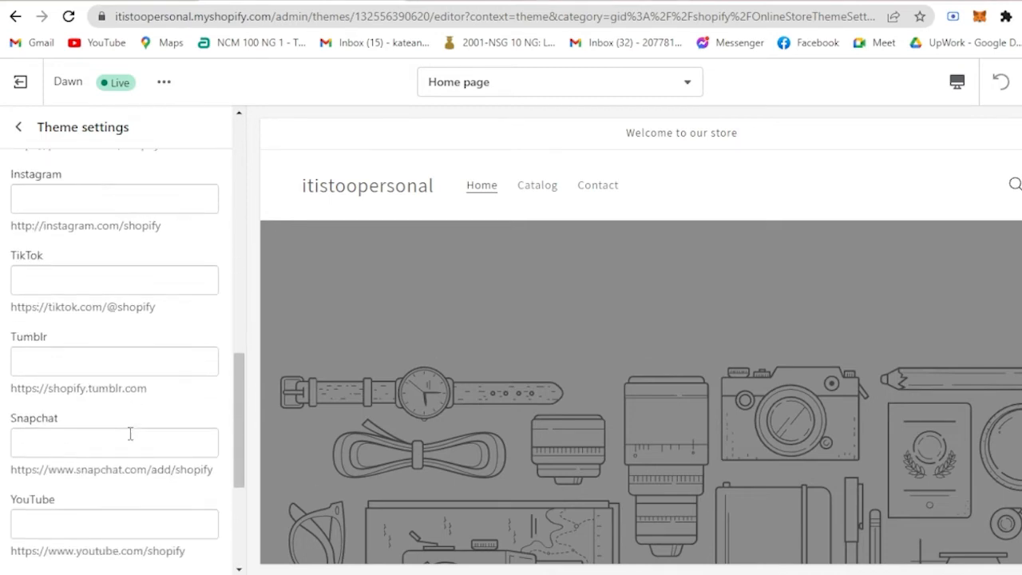
scroll("down", 3)
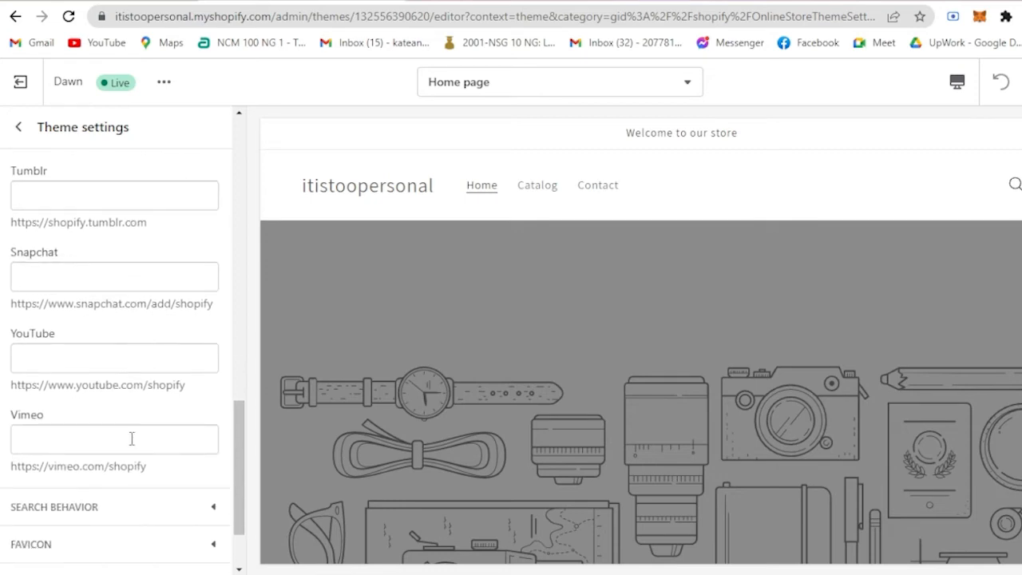
scroll("up", 3)
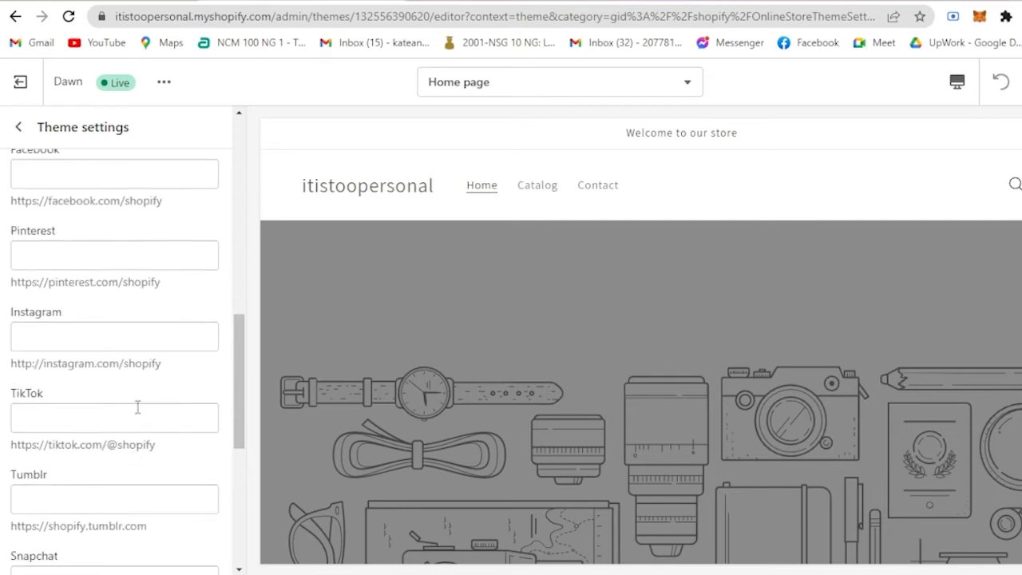
scroll("up", 3)
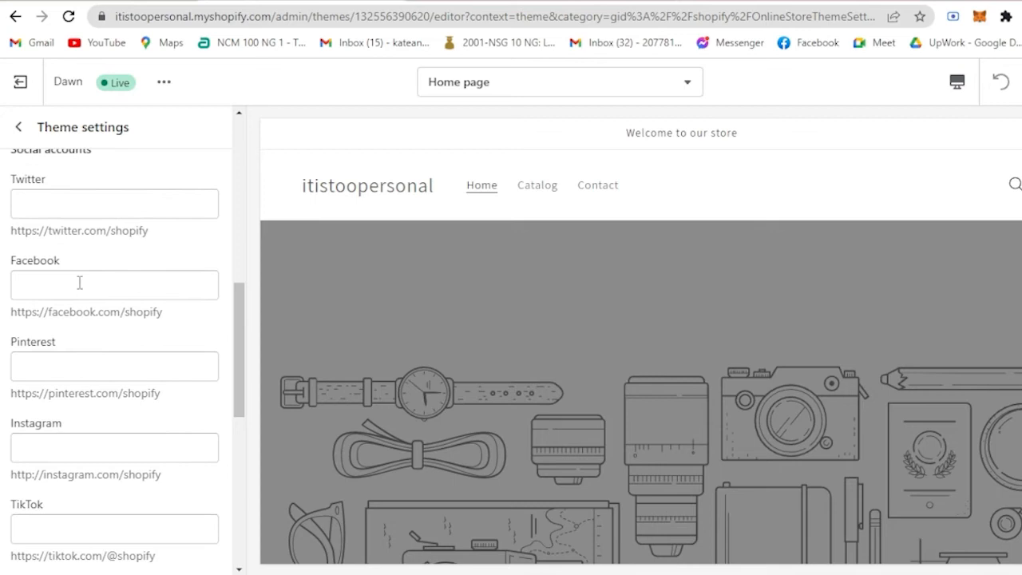
scroll("up", 3)
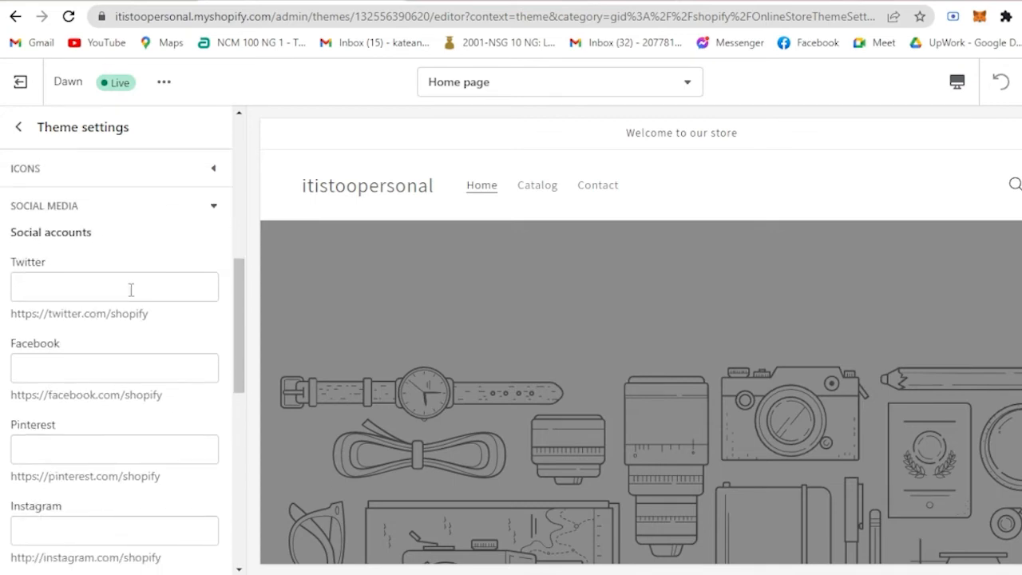
scroll("down", 3)
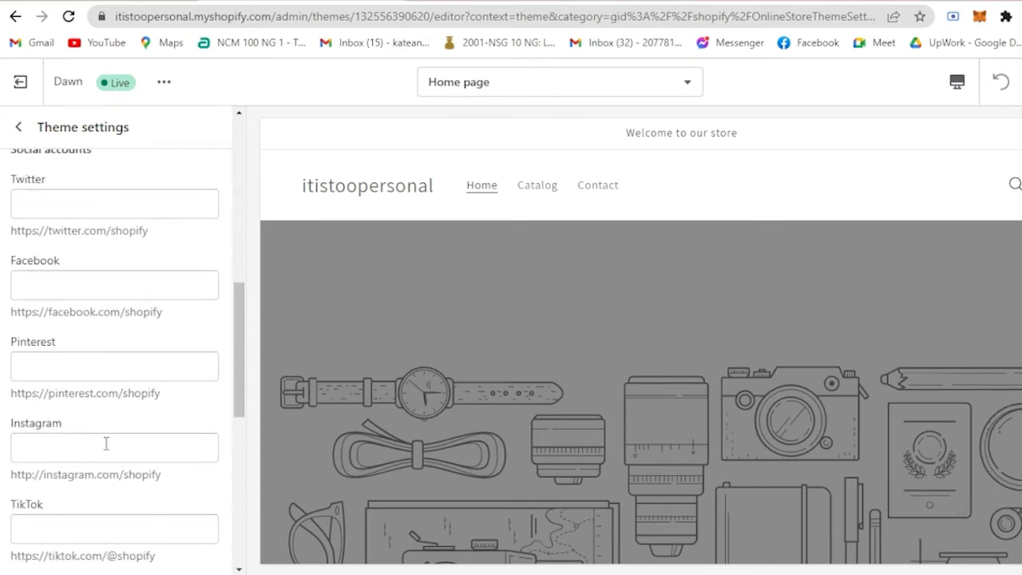
double_click(70, 474)
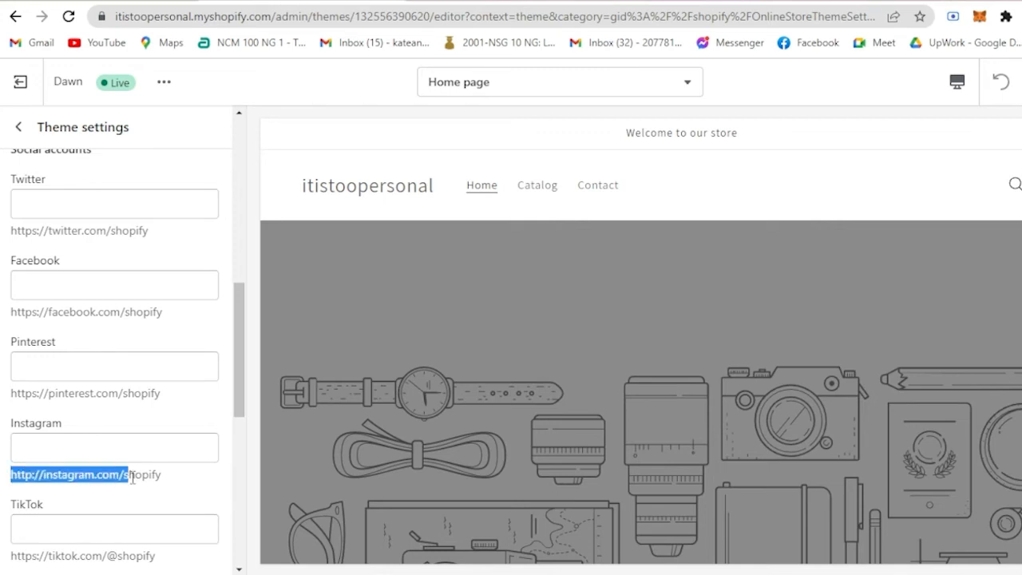
left_click(114, 447)
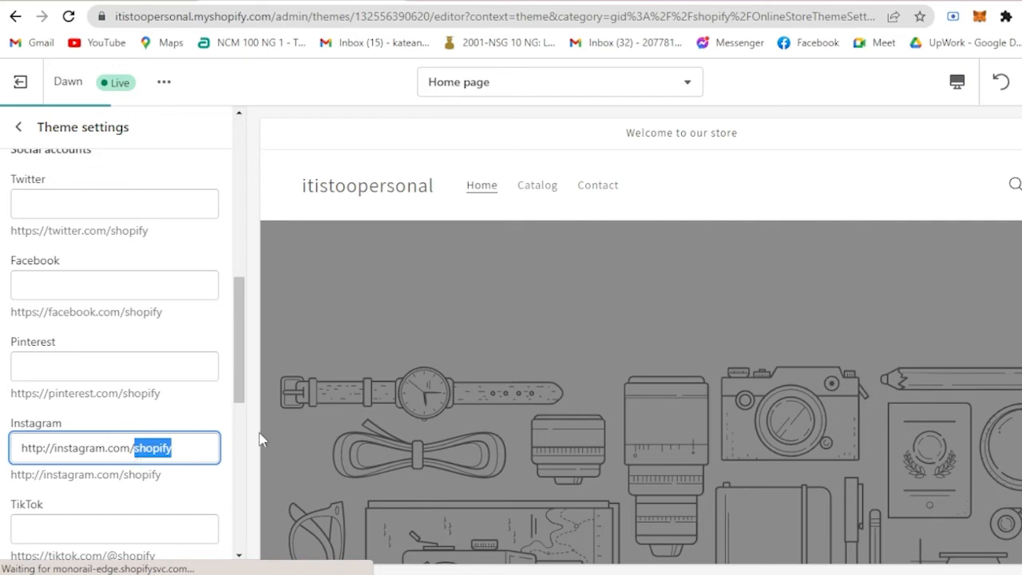
key("Delete")
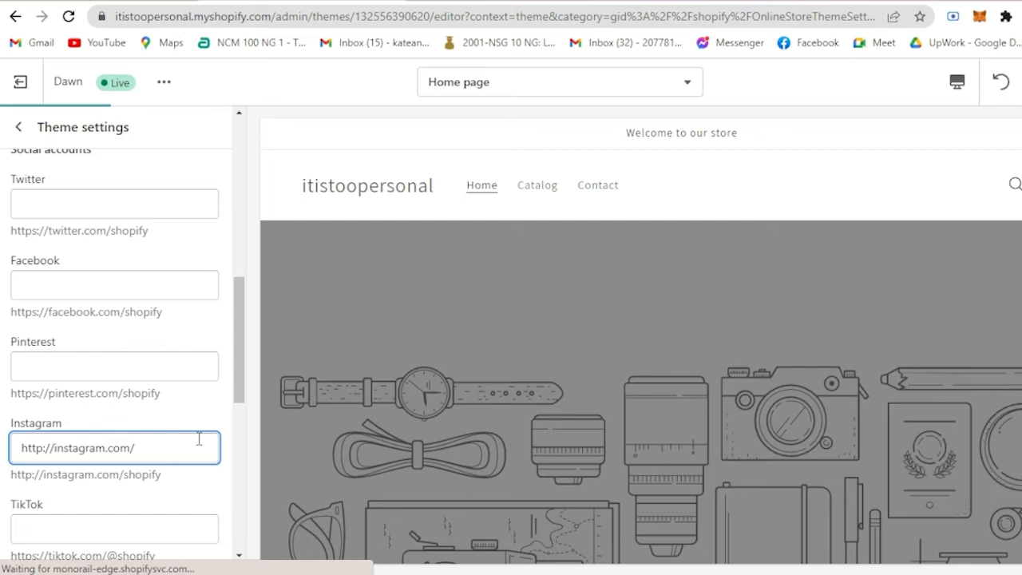
type("howt")
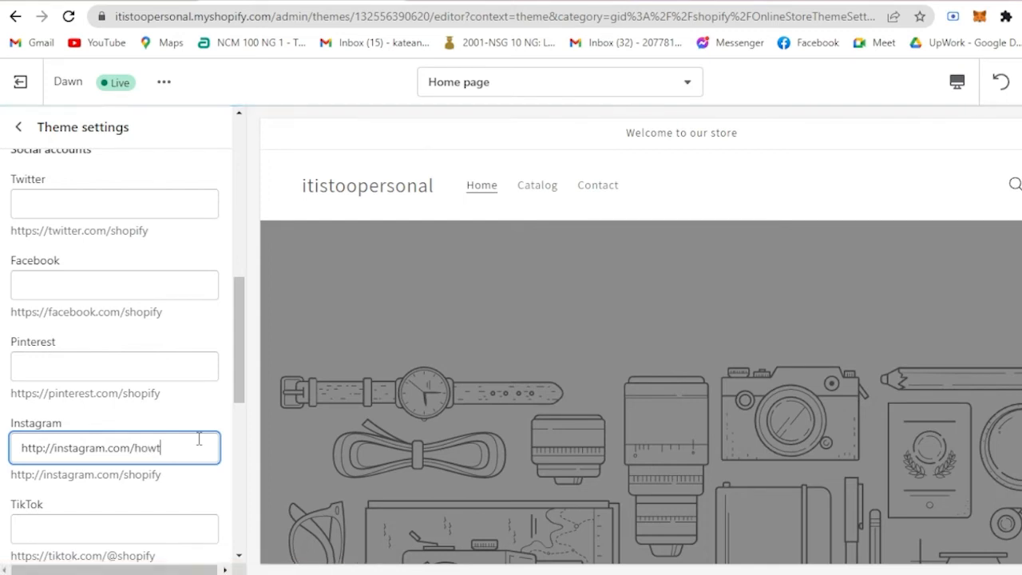
type(".o30")
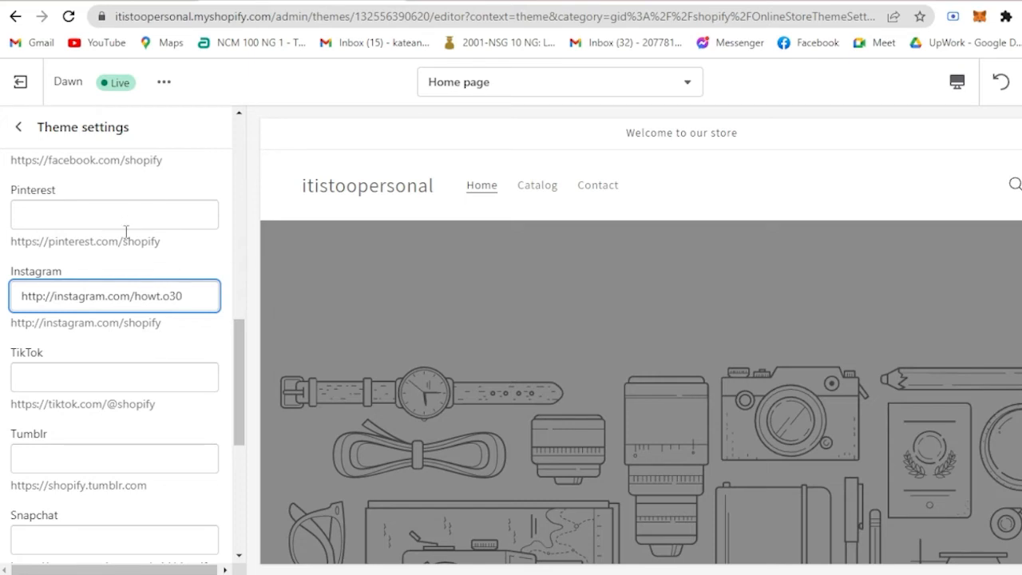
scroll("up", 3)
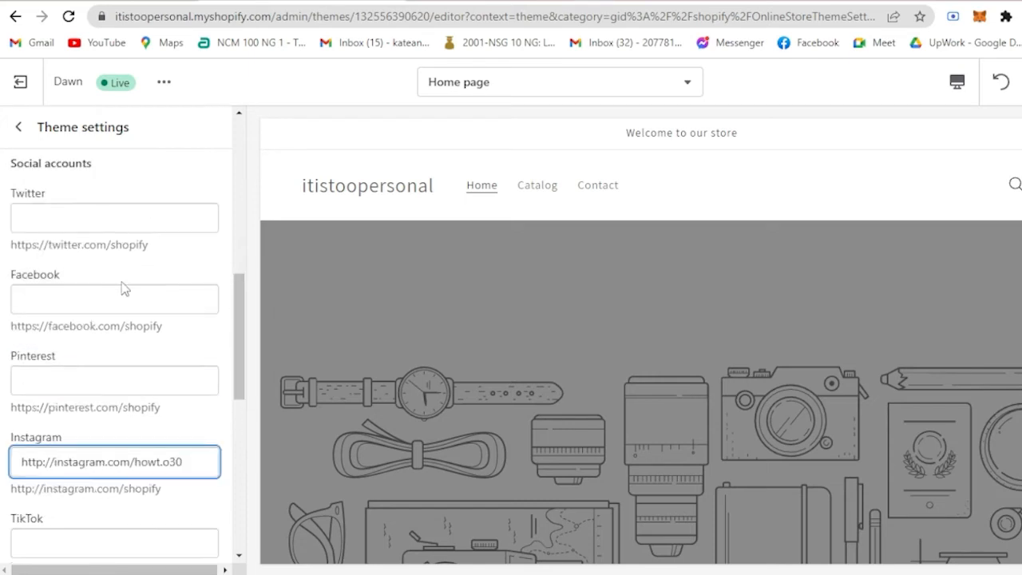
scroll("down", 3)
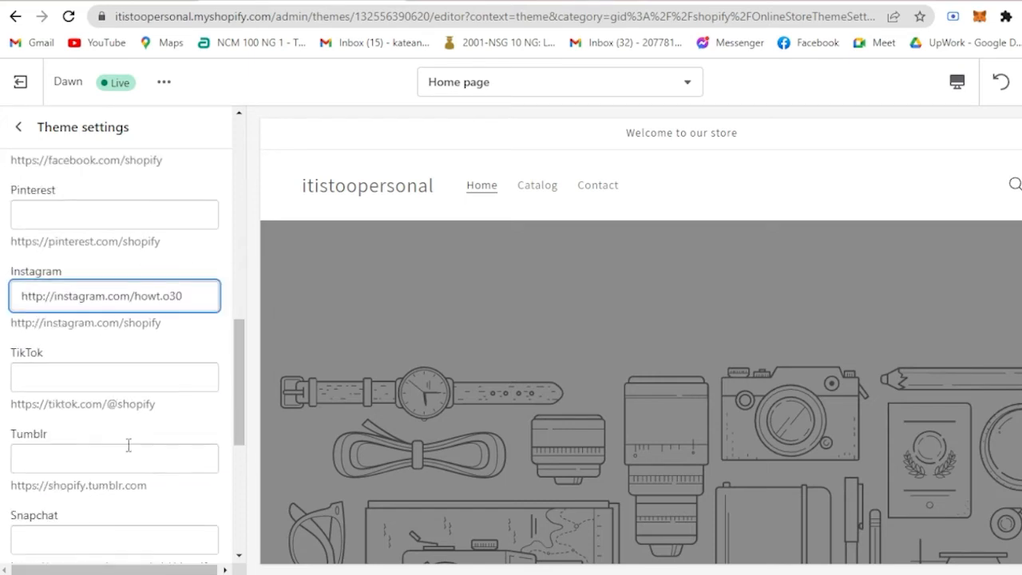
mouse_move(876, 161)
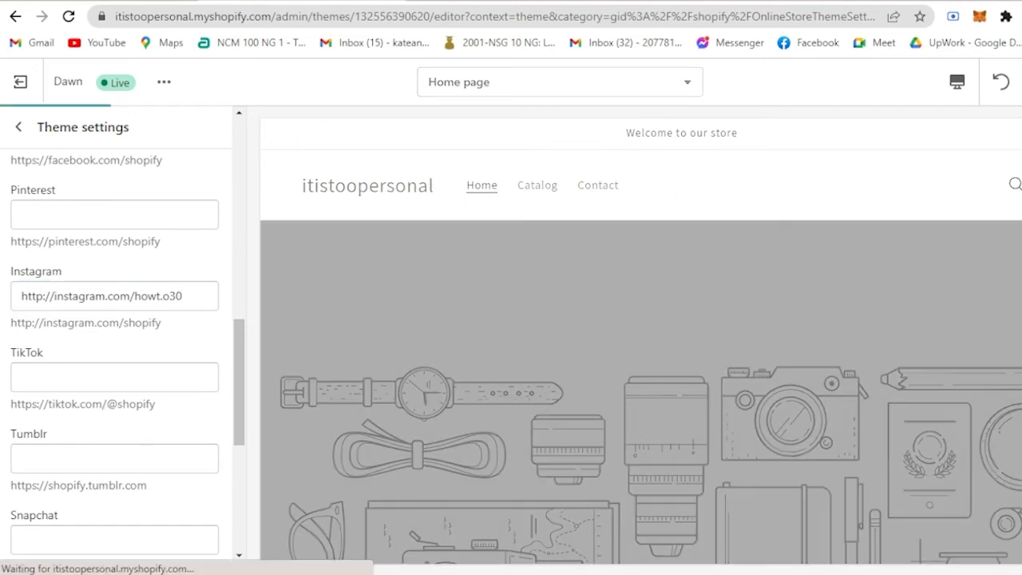
Save the Instagram link in theme settings and dismiss the Changes saved notice
scroll("up", 3)
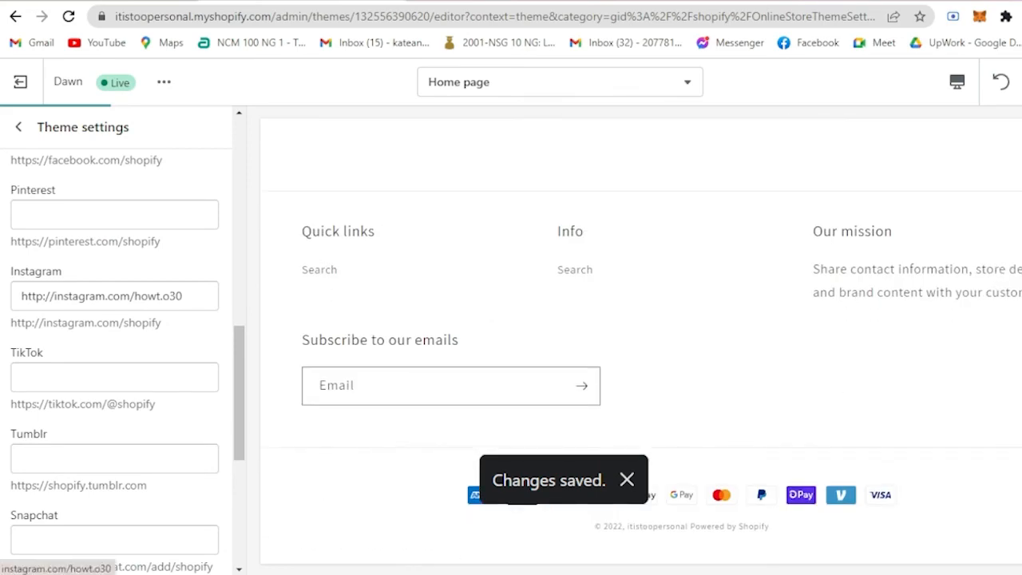
left_click(626, 479)
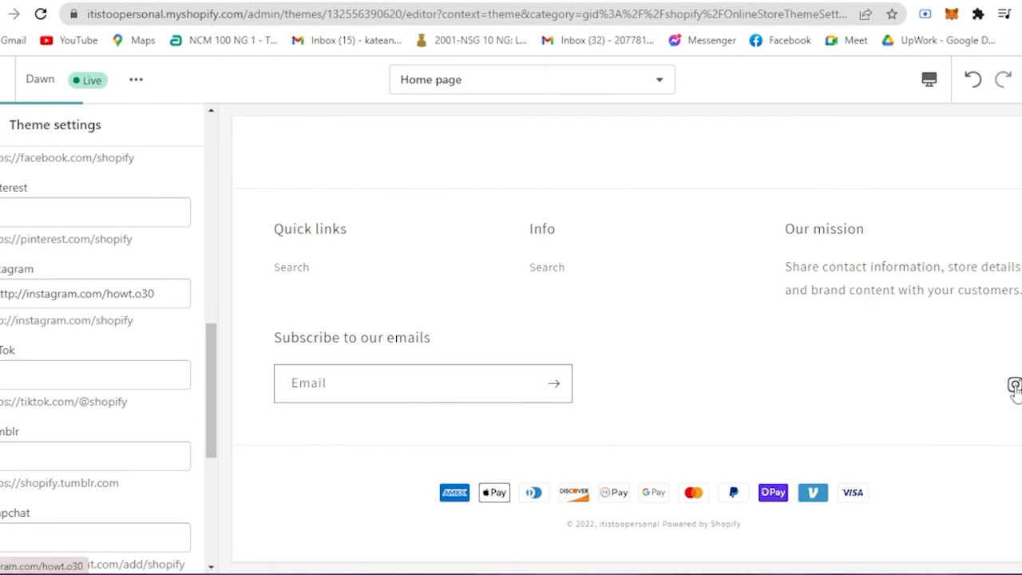
mouse_move(661, 143)
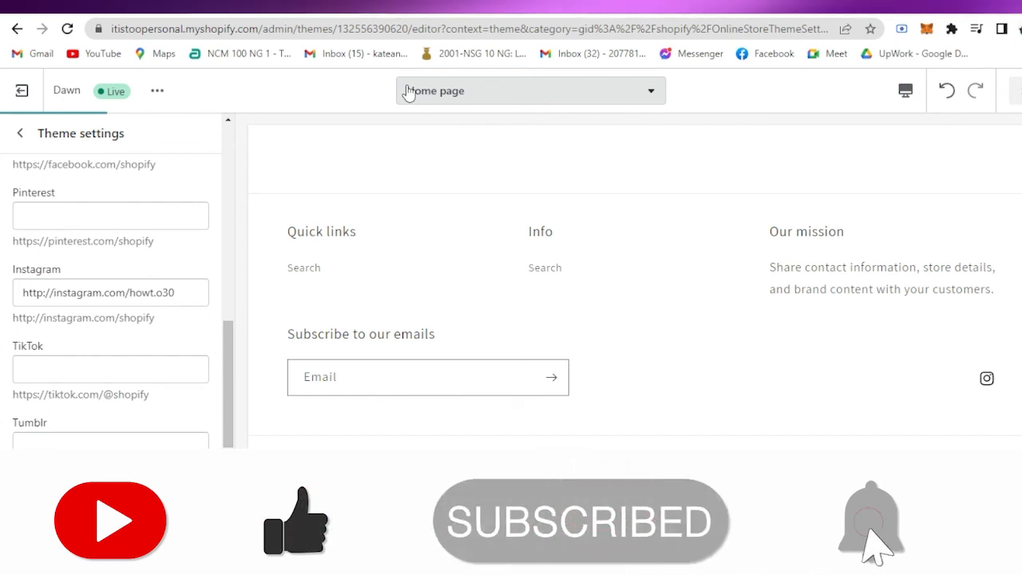
Scroll the home page preview to see the Instagram icon in the footer
scroll("down", 3)
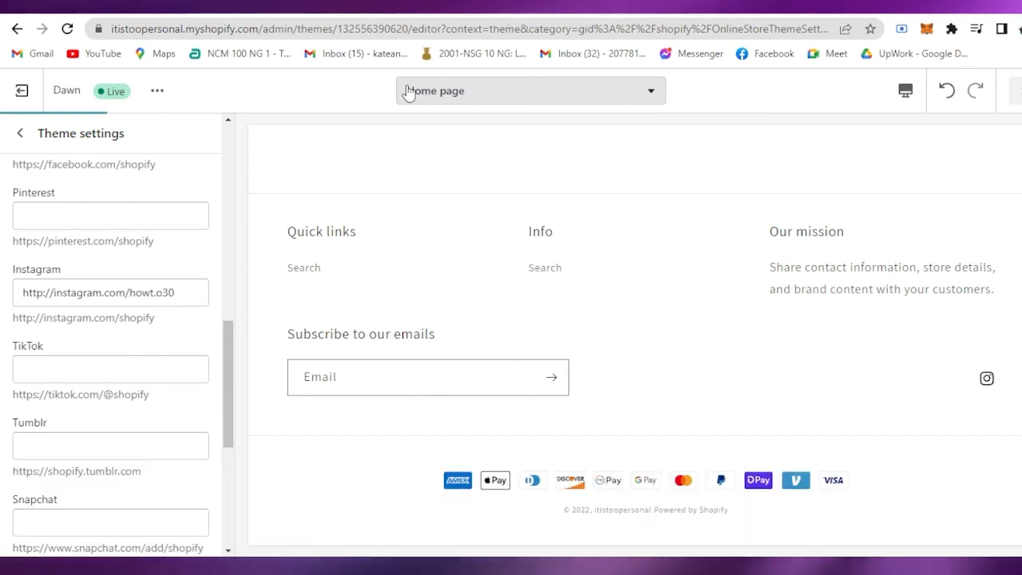